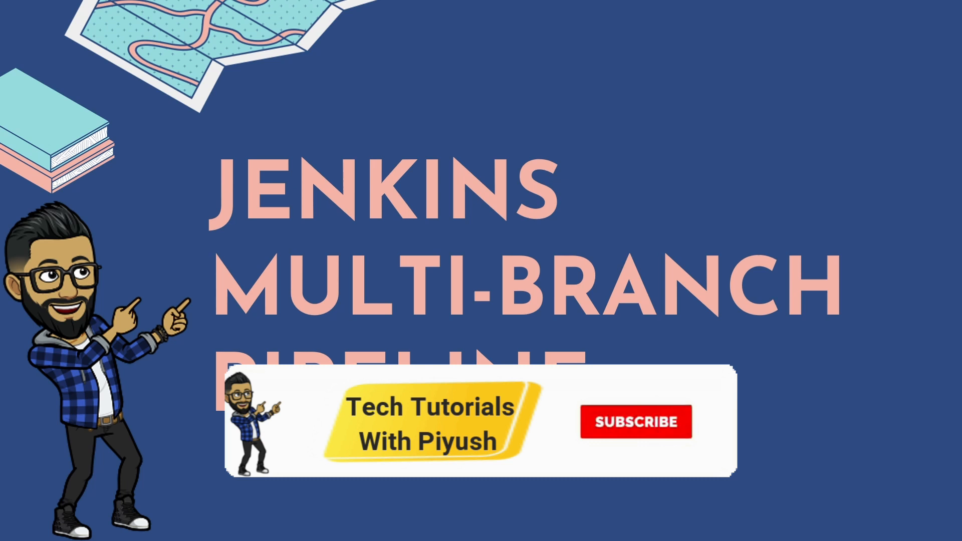
Step: Open the test-pipeline job and scroll its Stage View of recent successful builds
left_click(636, 422)
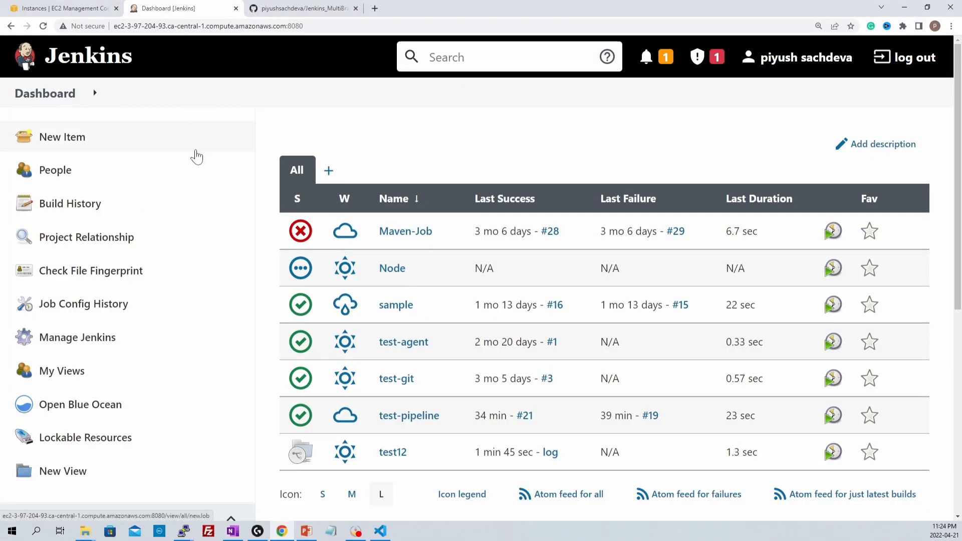
mouse_move(193, 203)
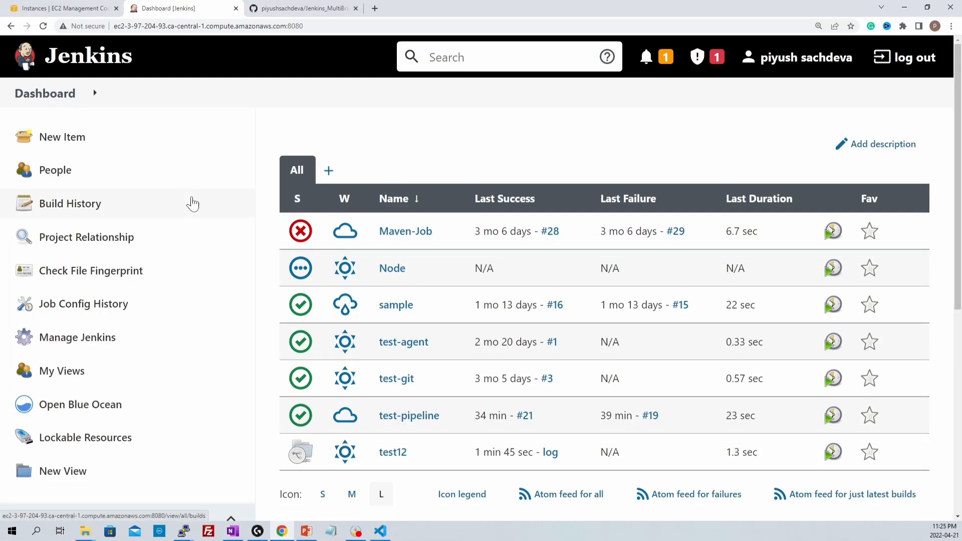
mouse_move(193, 203)
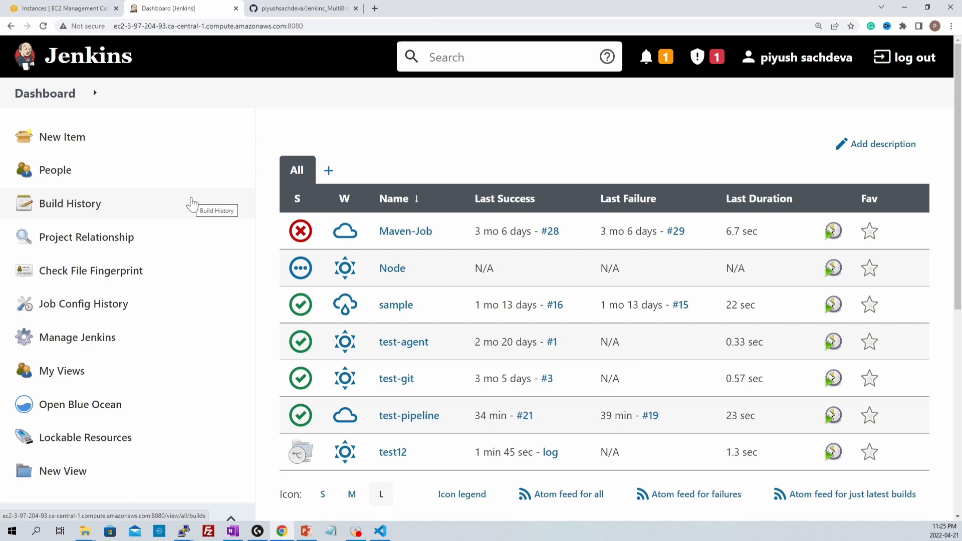
mouse_move(393, 207)
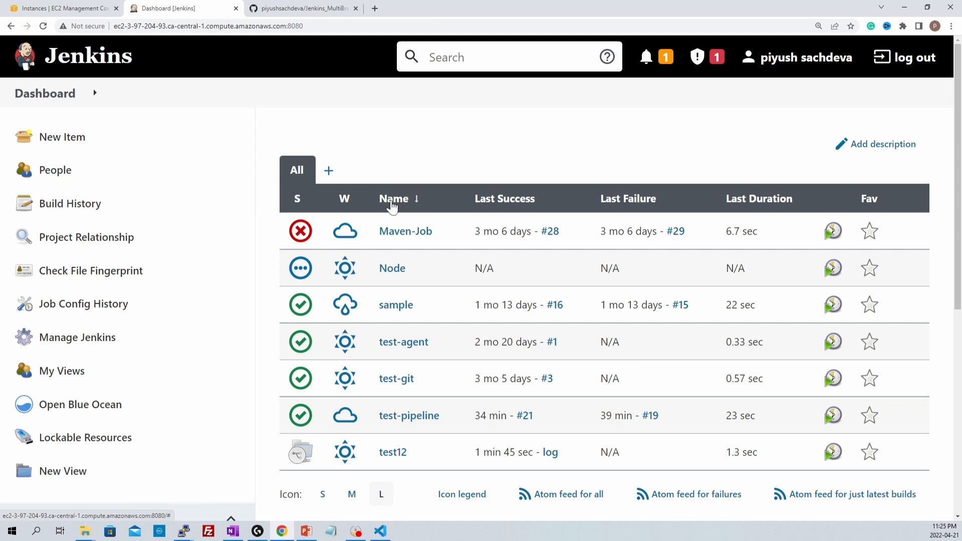
mouse_move(402, 443)
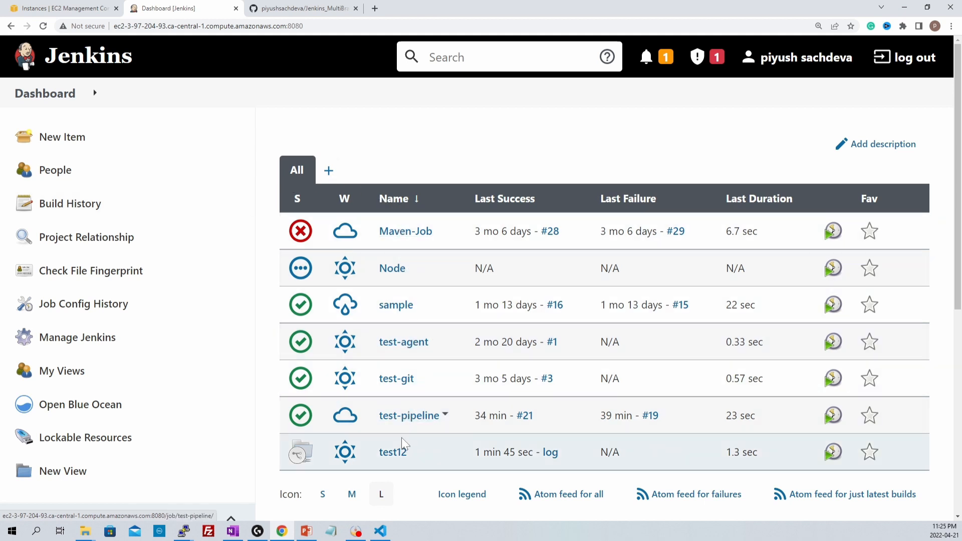
mouse_move(404, 426)
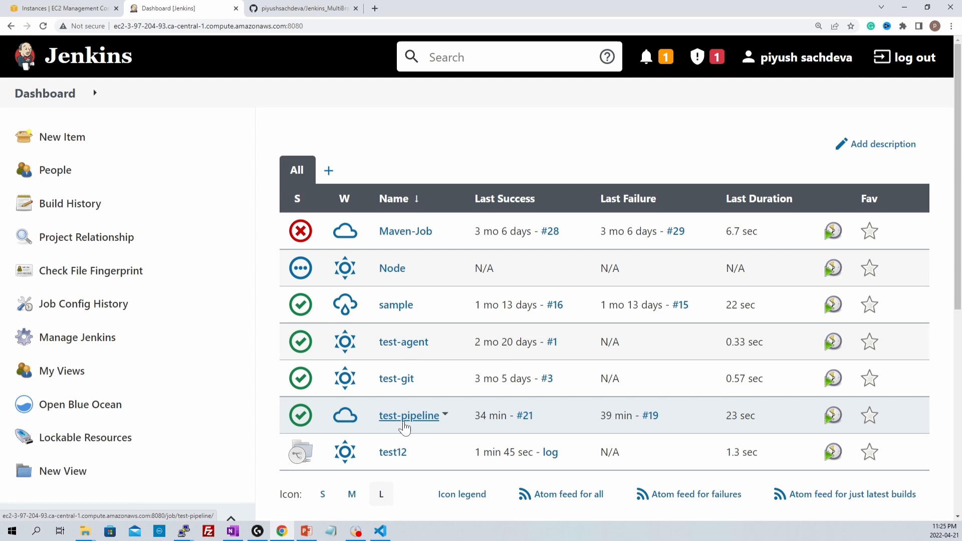
left_click(409, 415)
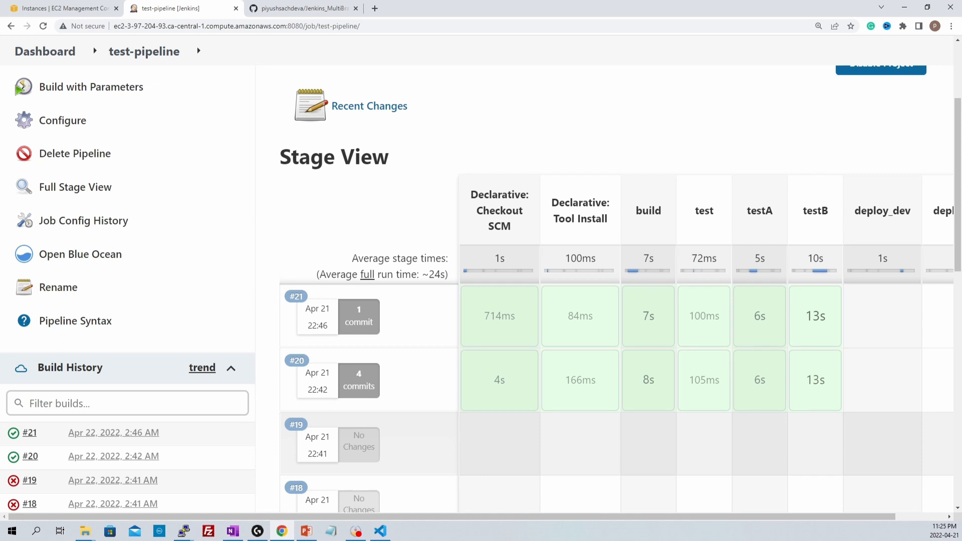
scroll("up", 3)
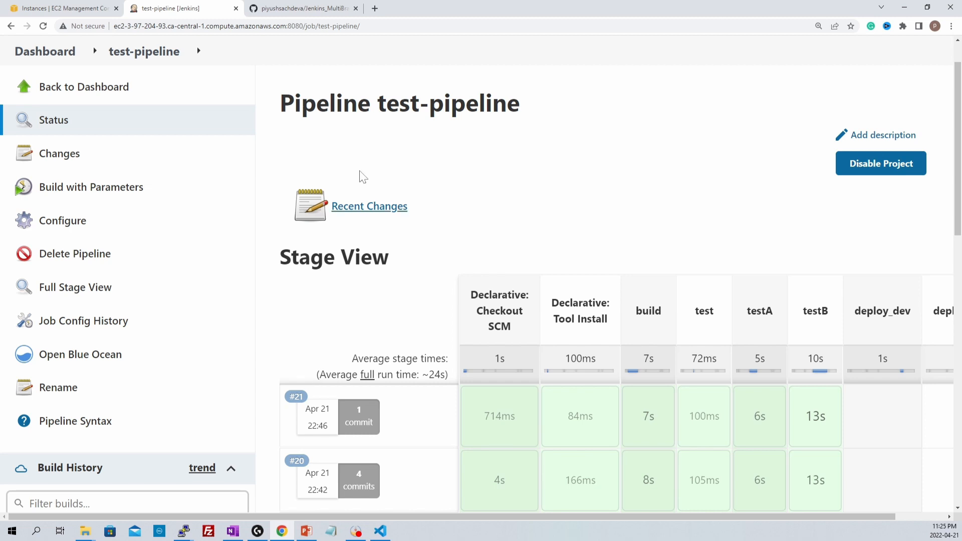
Step: Go from the dashboard to Manage Jenkins and open plugin management
left_click(85, 87)
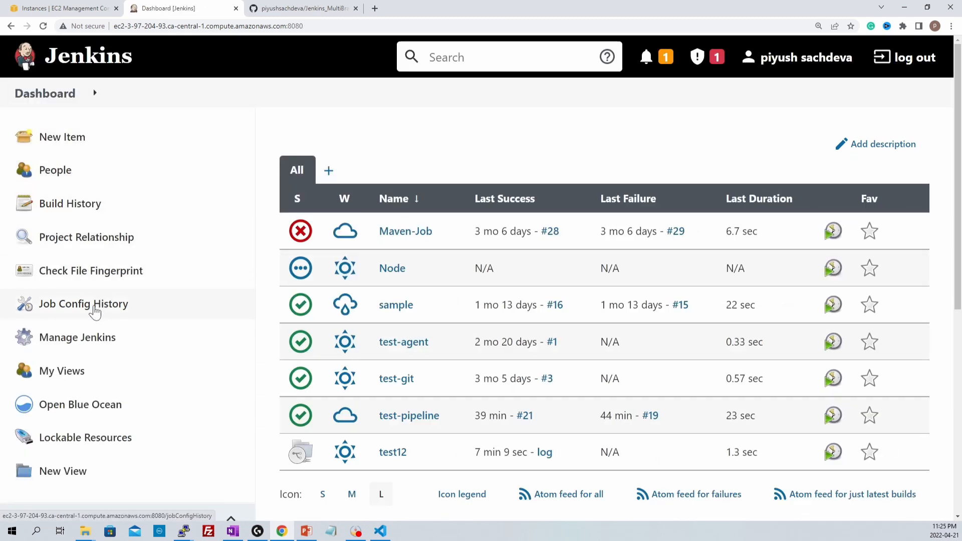
left_click(76, 338)
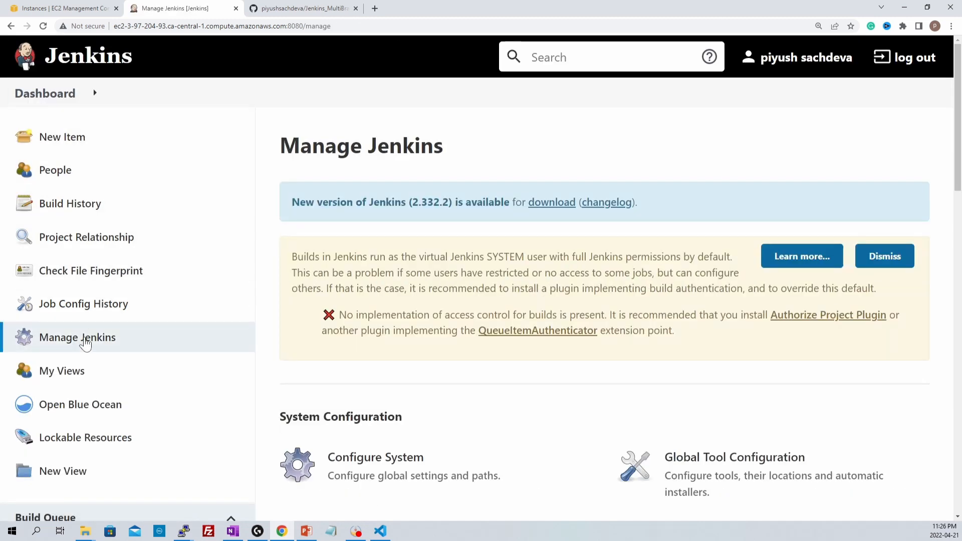
scroll("down", 3)
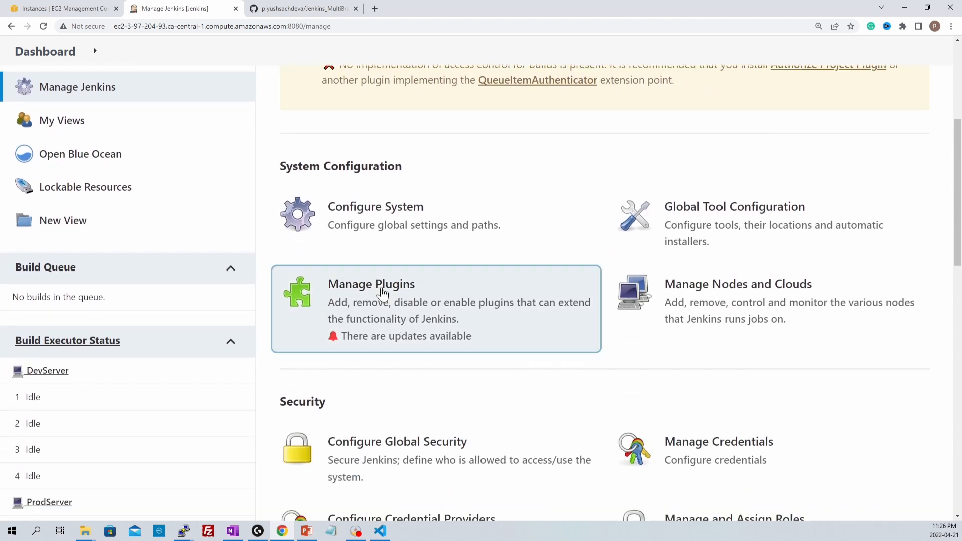
left_click(371, 283)
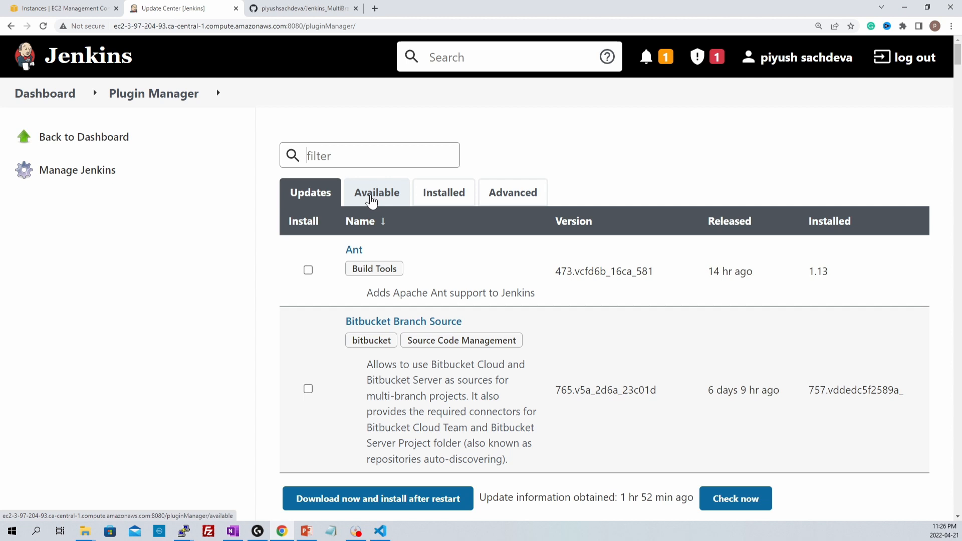
Step: Filter installed plugins for 'multibranch' to review Branch API, Folders and GitHub Branch Source
left_click(444, 191)
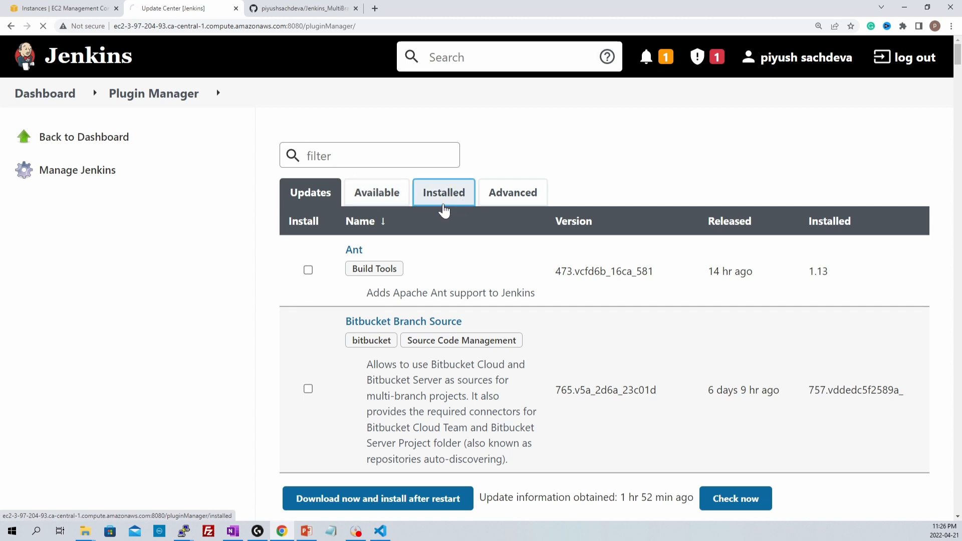
left_click(444, 192)
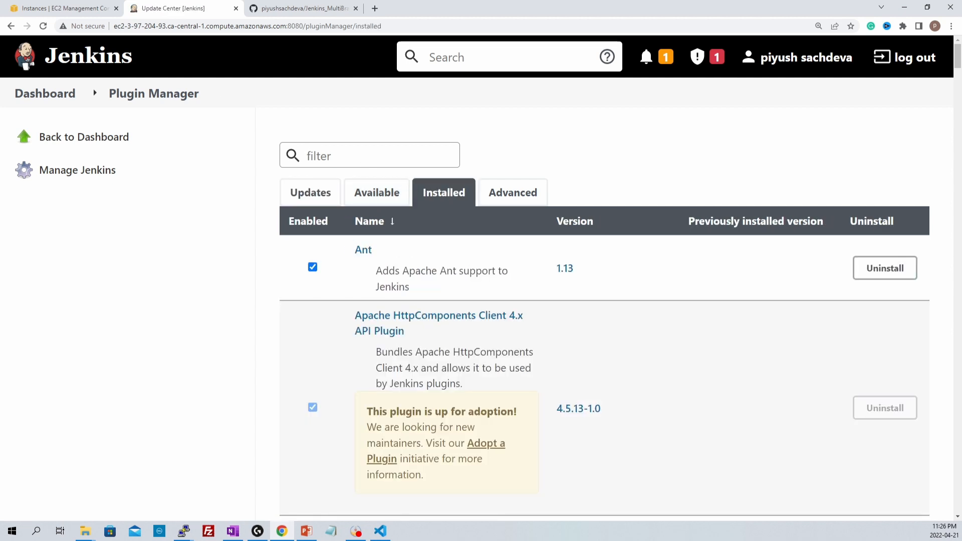
type("multi")
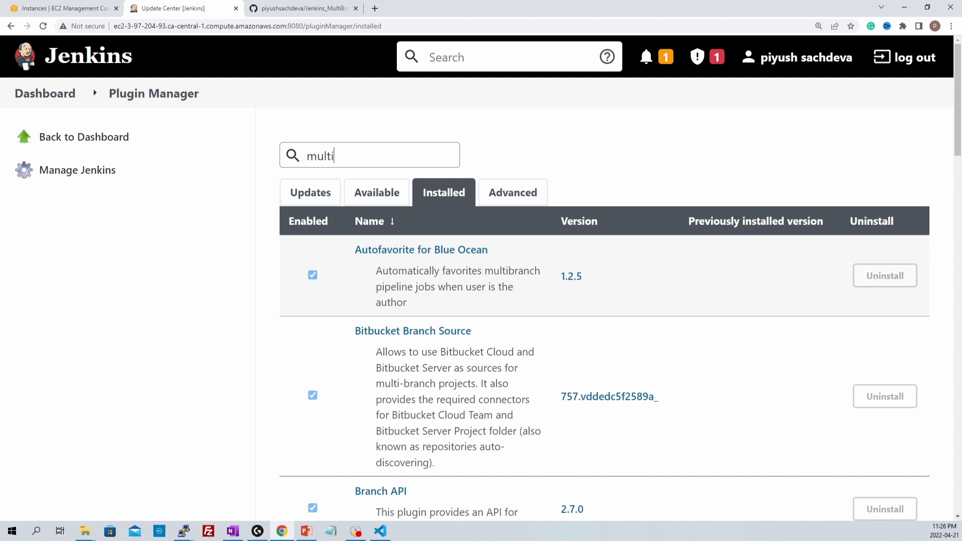
type("bran")
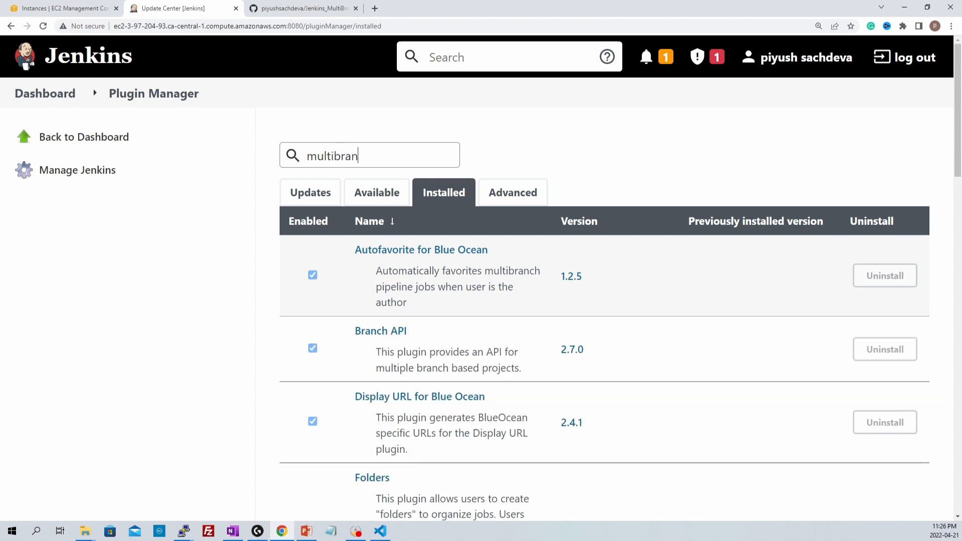
type("ch")
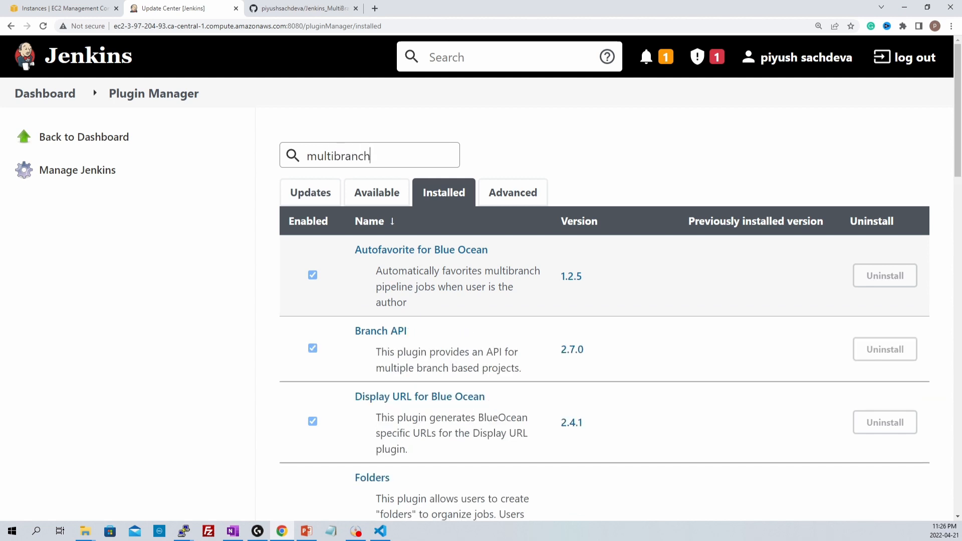
scroll("down", 3)
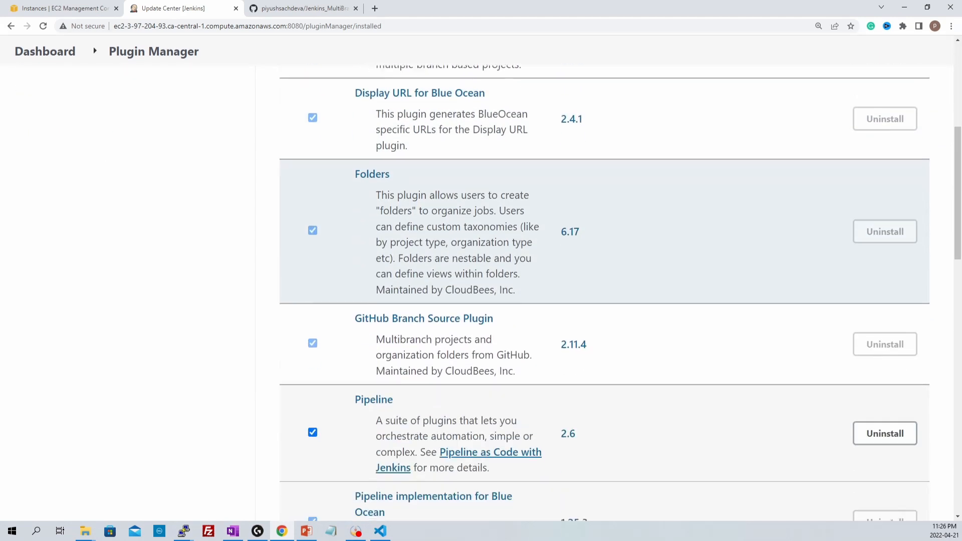
scroll("down", 3)
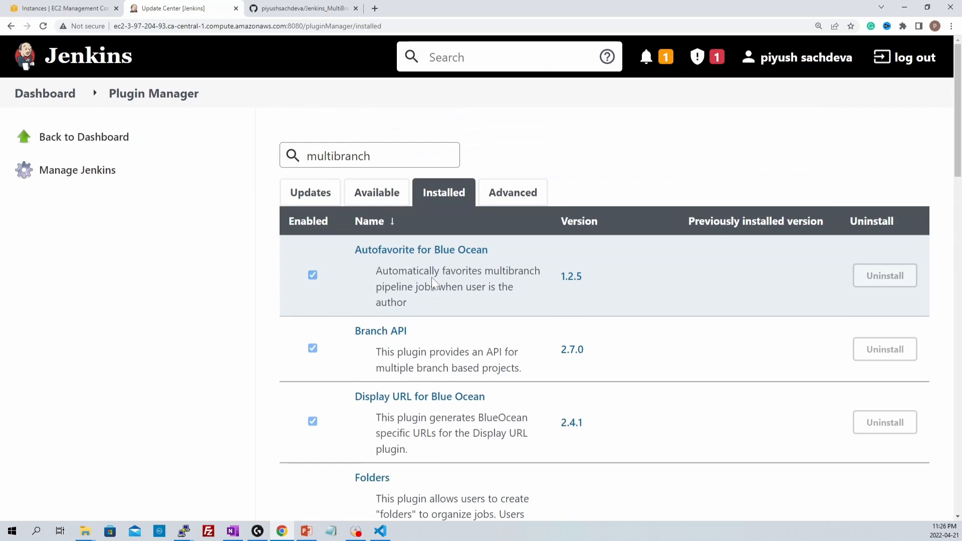
Step: Start a New Item named 'test-multibranch' and bring Multibranch Pipeline into view
left_click(84, 137)
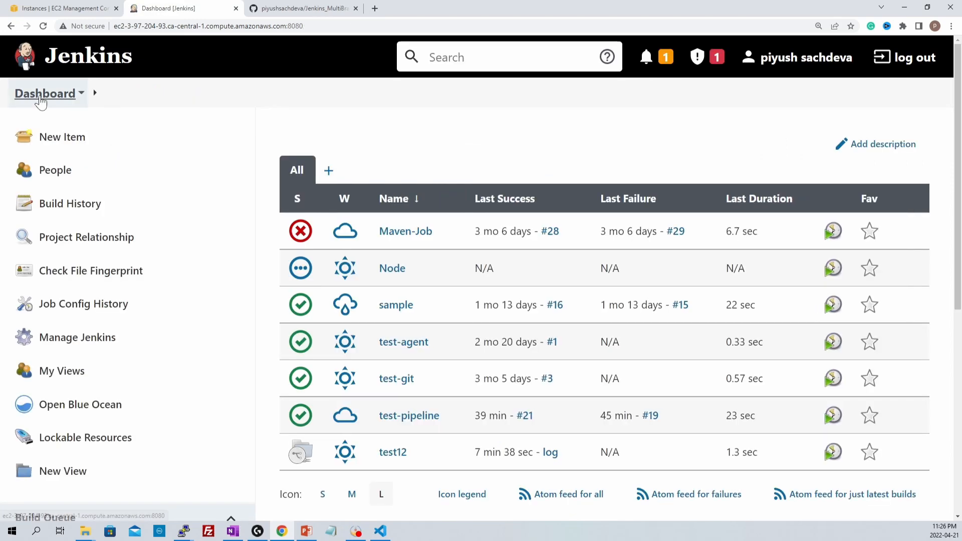
left_click(62, 137)
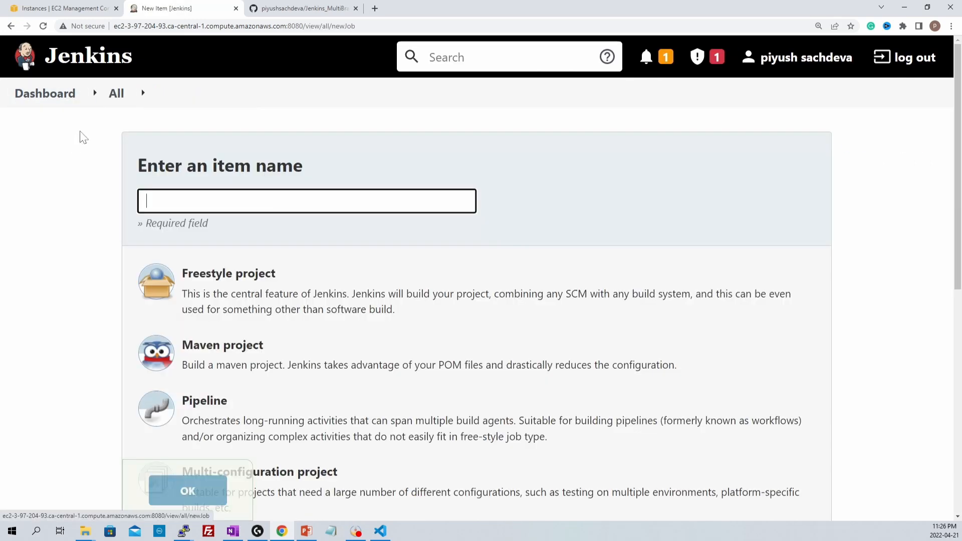
scroll("down", 3)
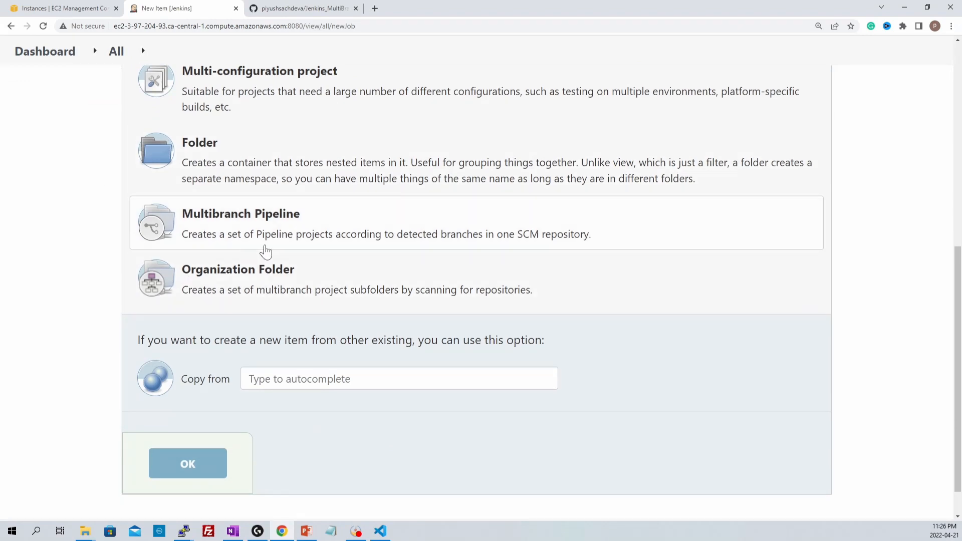
scroll("up", 3)
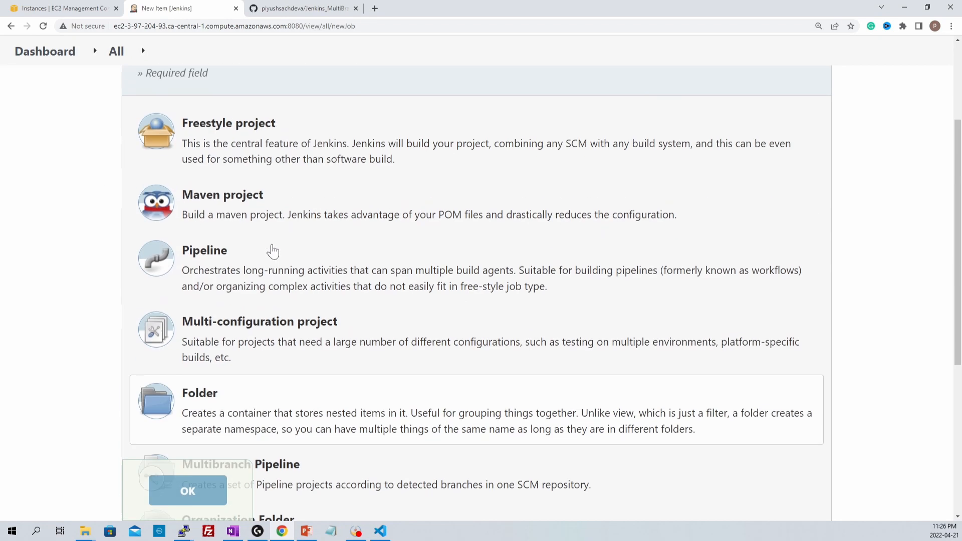
type("t")
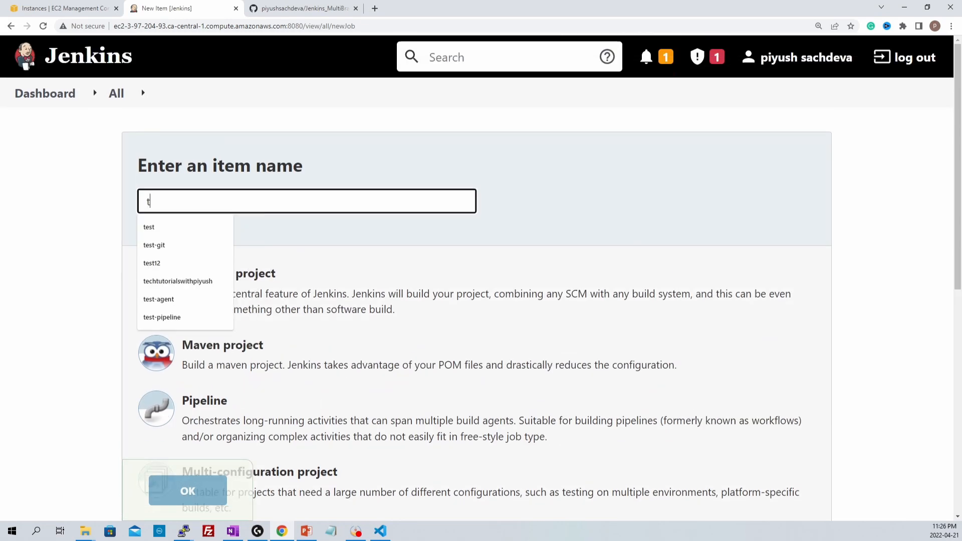
type("est-mult")
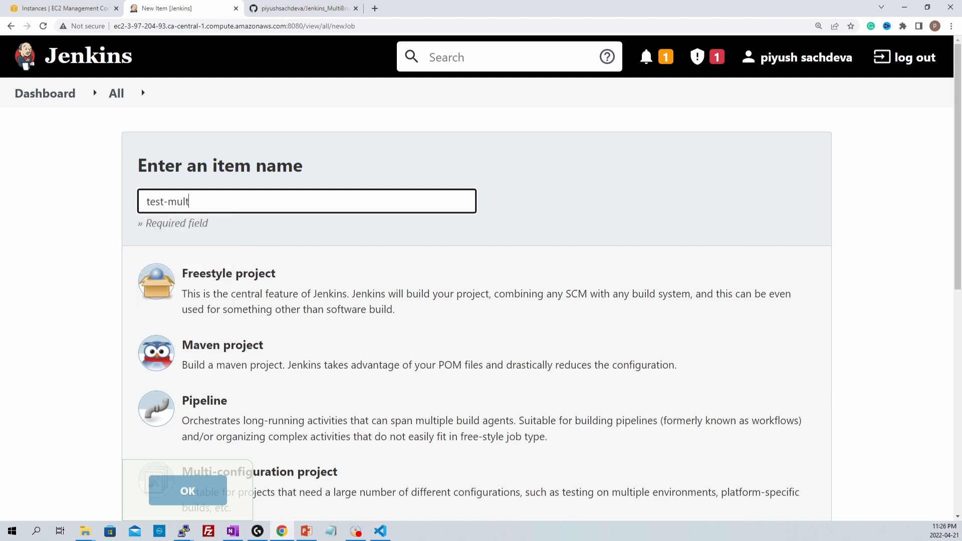
type("ibranch")
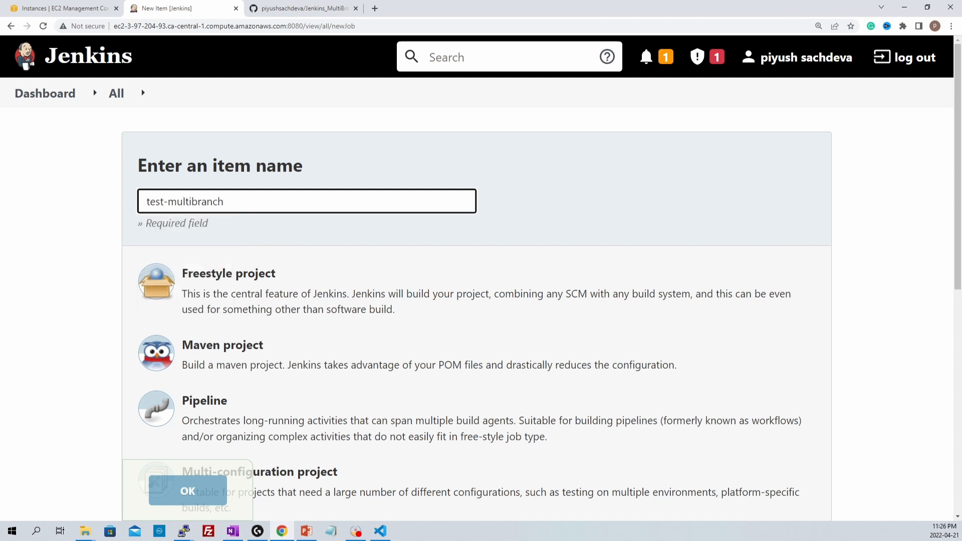
scroll("down", 3)
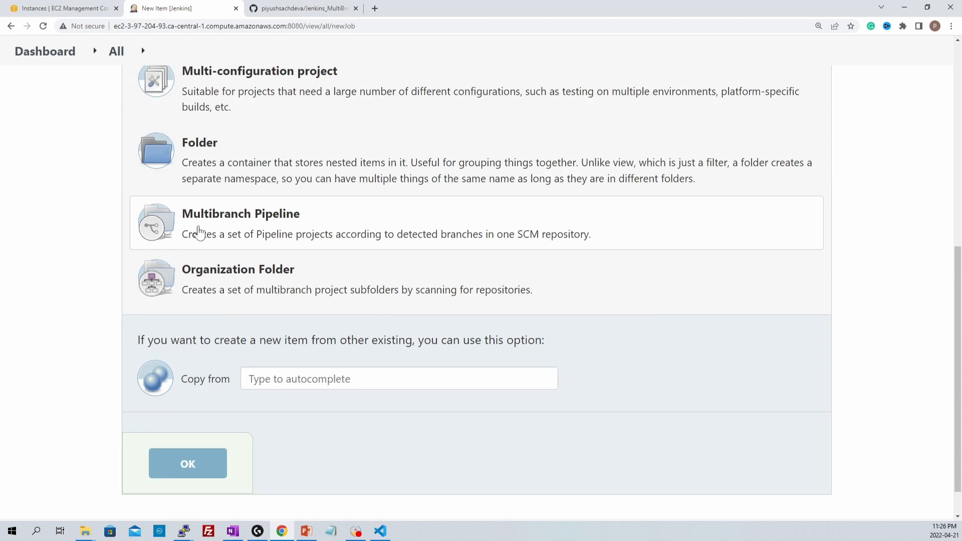
mouse_move(187, 464)
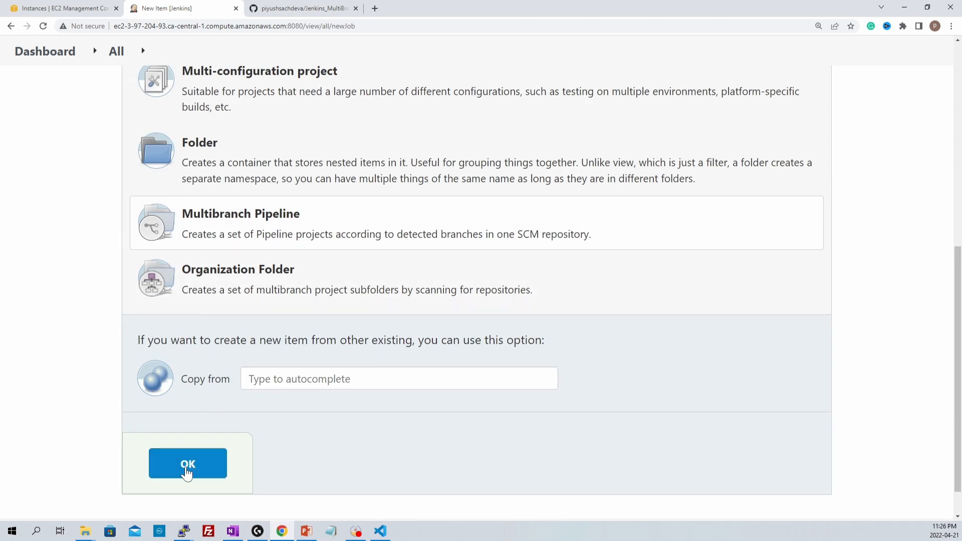
Step: Create the test-multibranch item and add a Git branch source, repository left empty
left_click(188, 463)
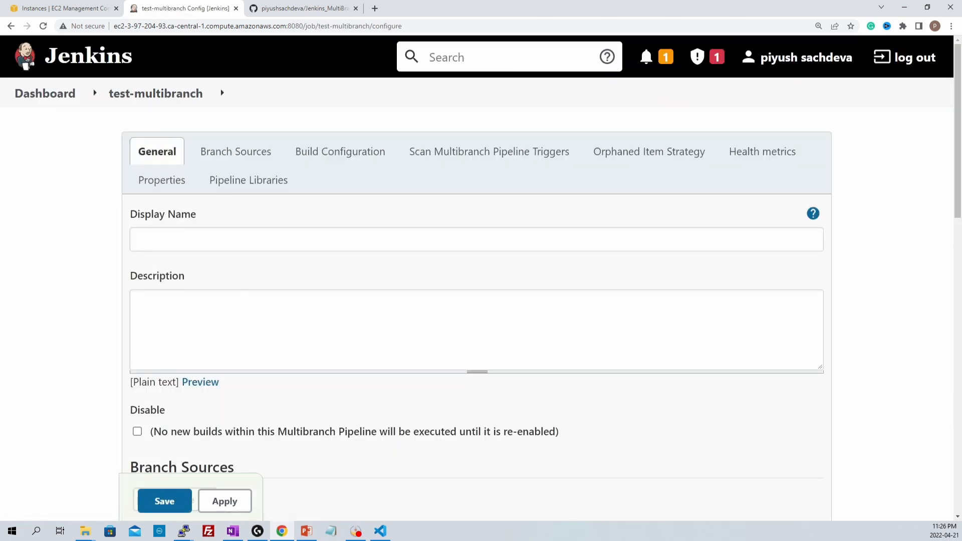
scroll("down", 3)
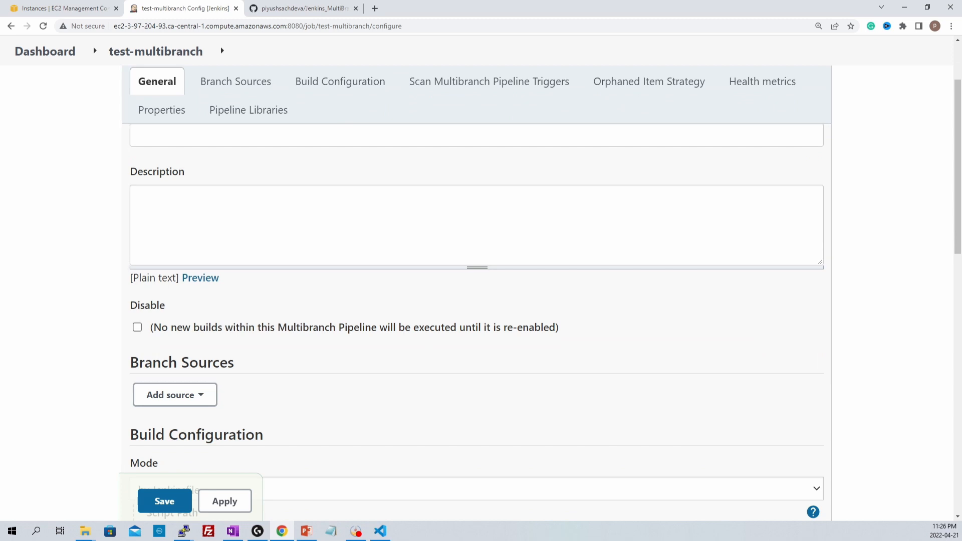
mouse_move(301, 315)
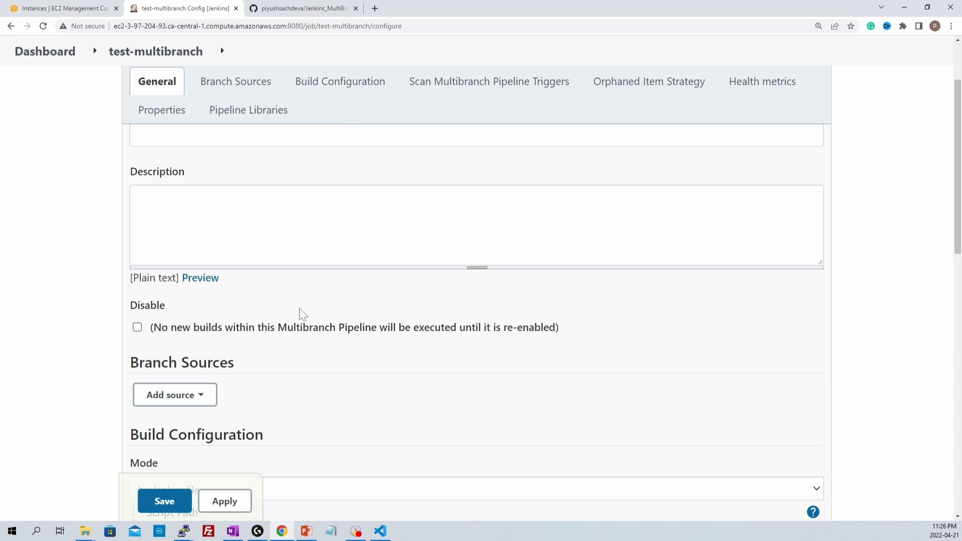
scroll("down", 3)
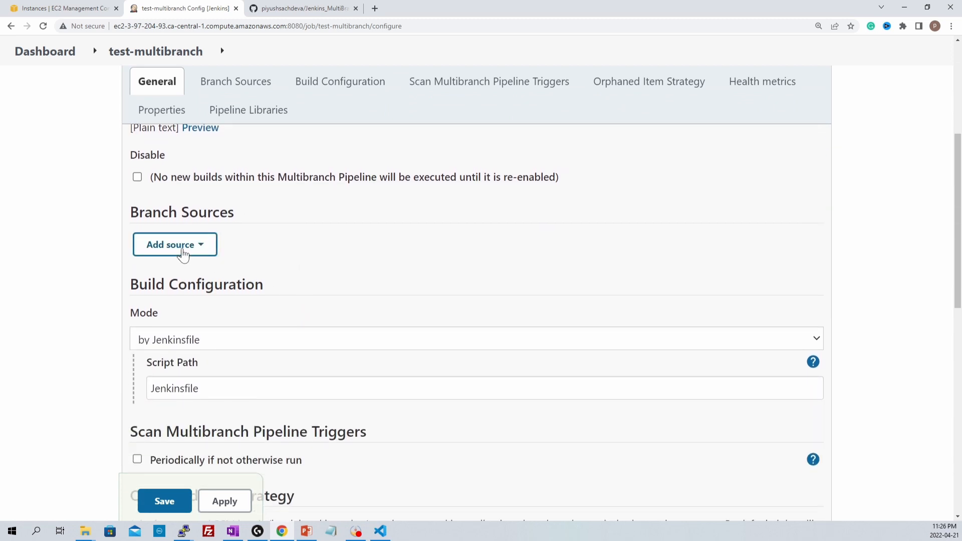
left_click(174, 244)
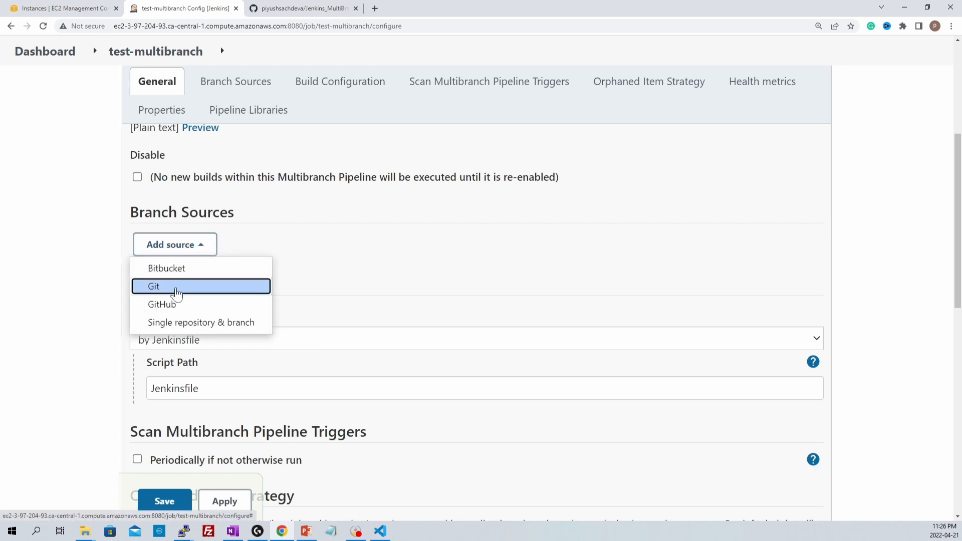
left_click(153, 286)
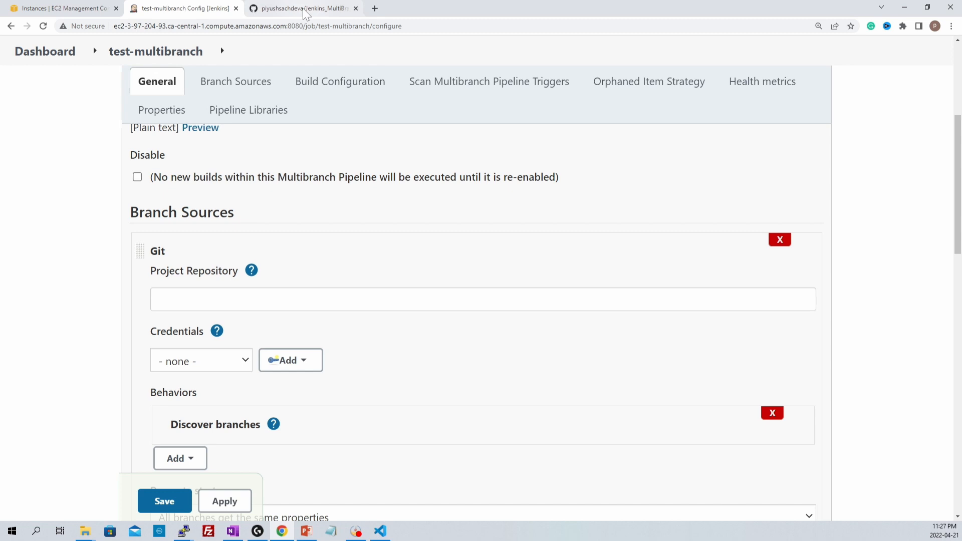
Step: Check the Jenkins_MultiBranch branches on GitHub, copy its SSH clone URL, return to Jenkins
left_click(301, 8)
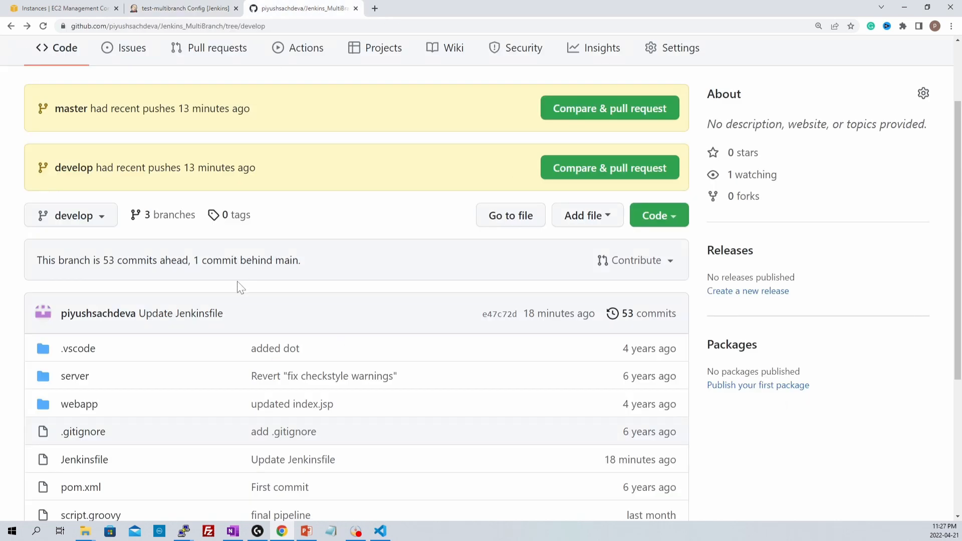
scroll("up", 3)
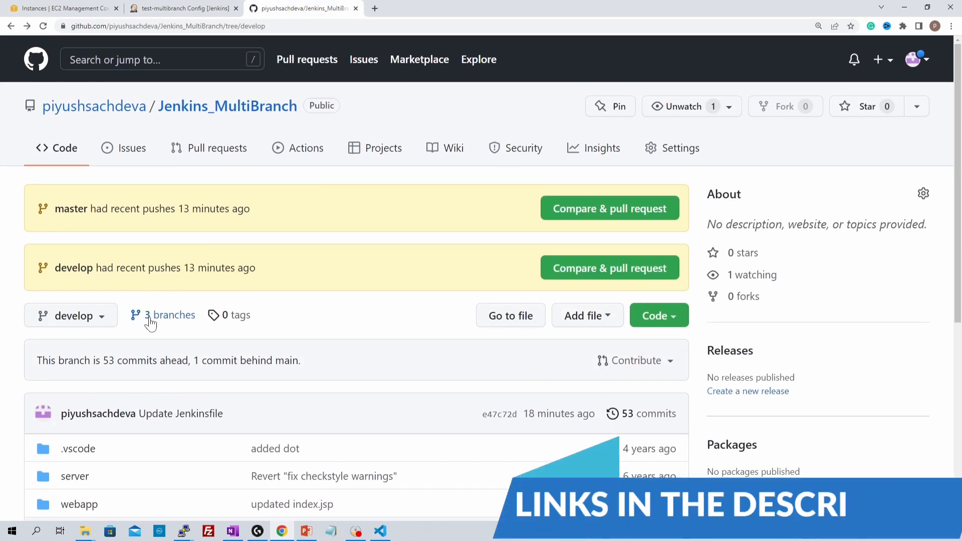
left_click(71, 315)
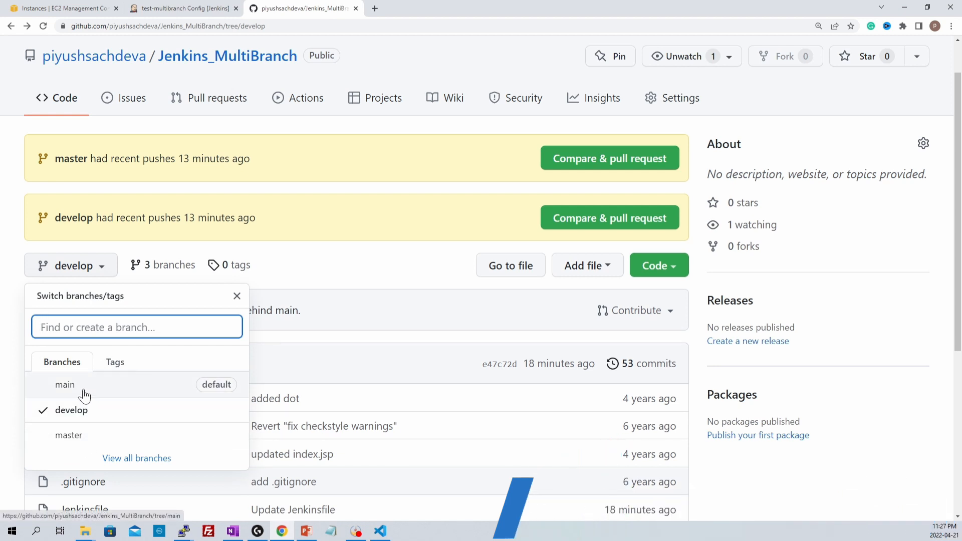
mouse_move(90, 391)
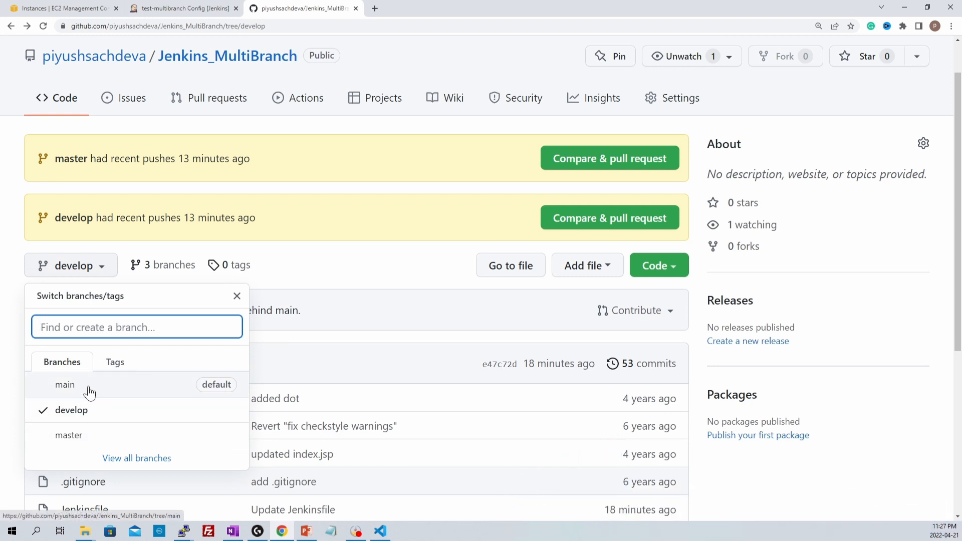
scroll("down", 3)
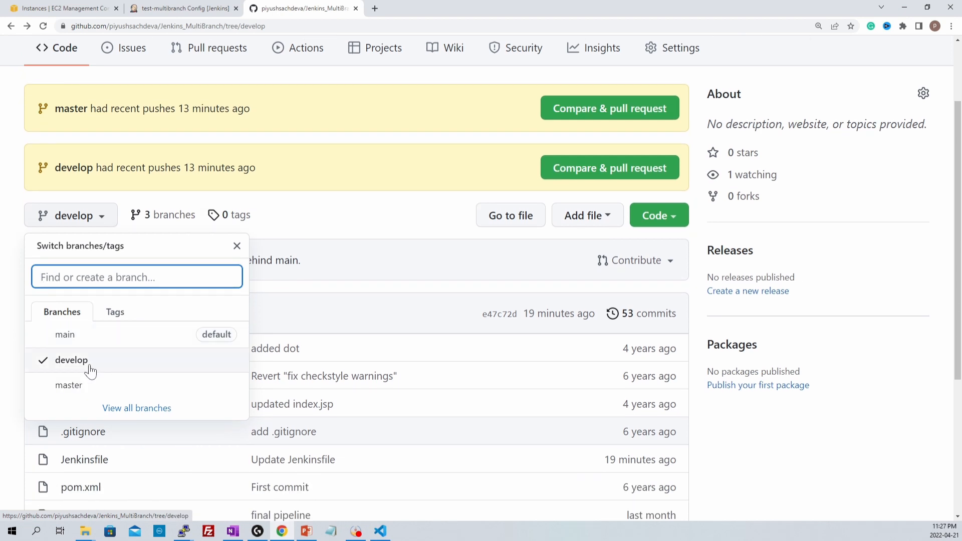
mouse_move(93, 388)
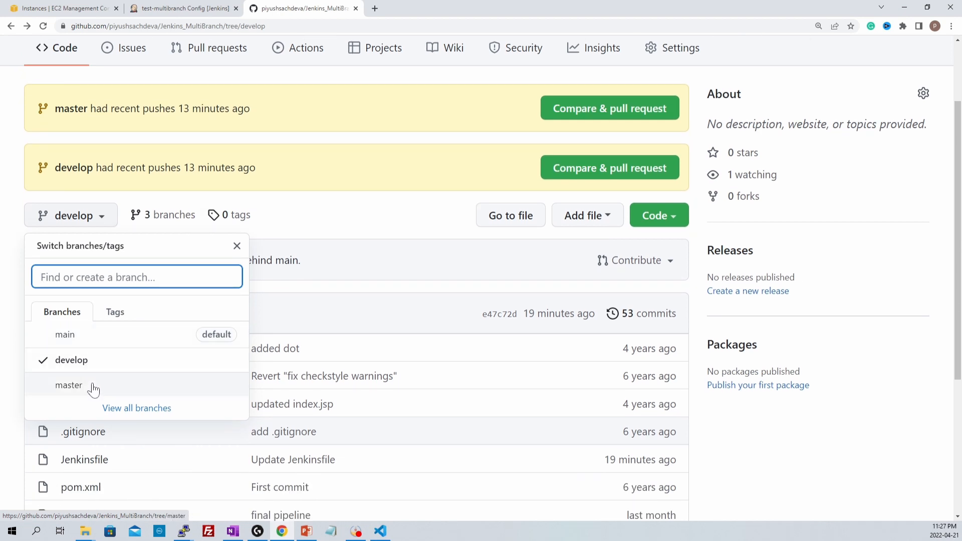
mouse_move(98, 374)
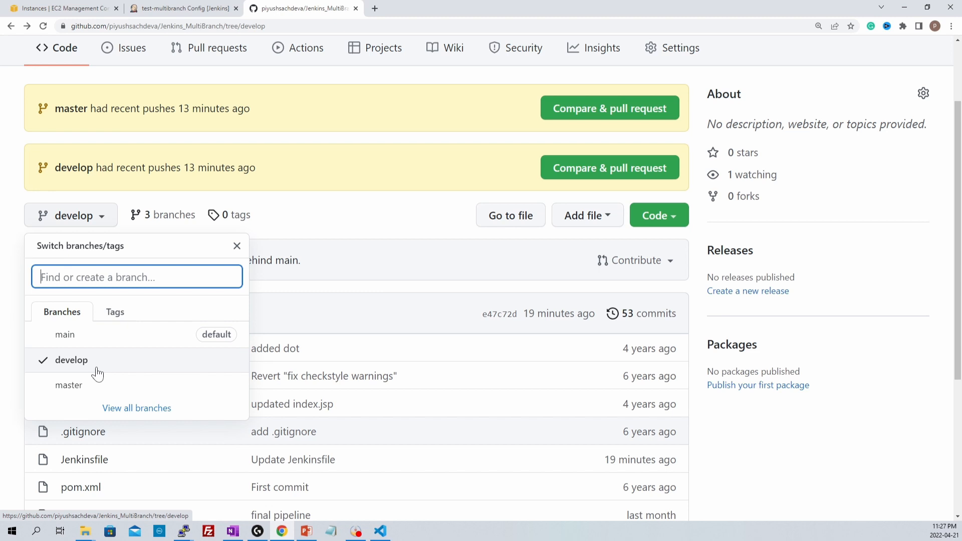
left_click(658, 215)
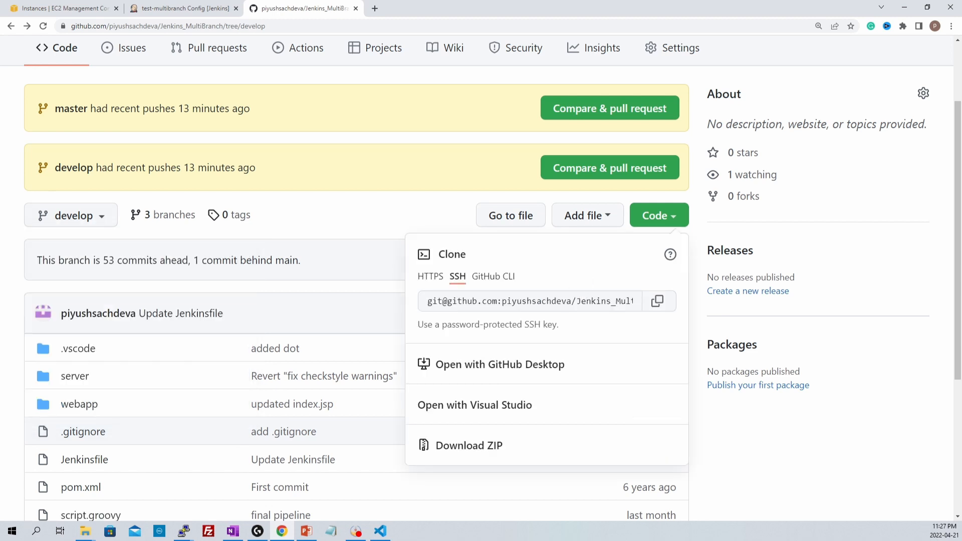
mouse_move(657, 301)
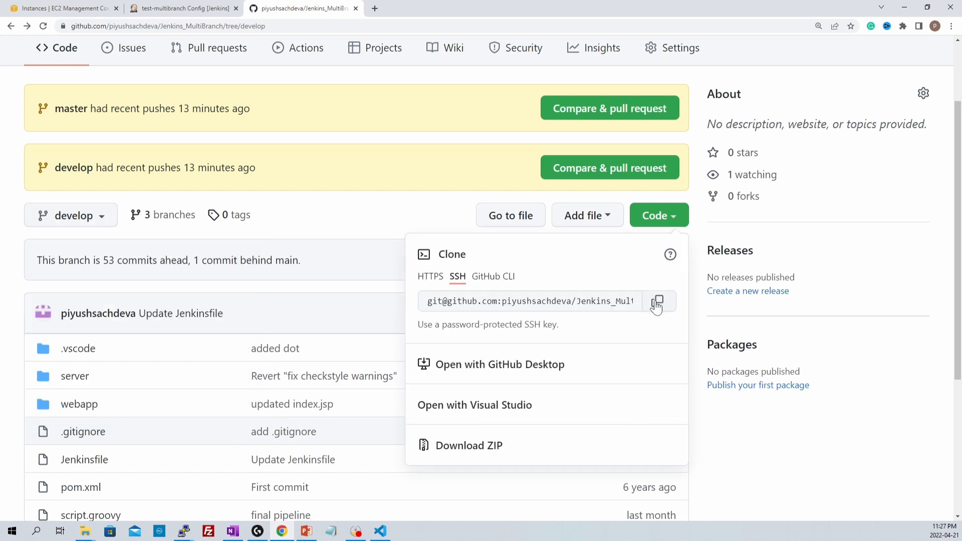
left_click(657, 301)
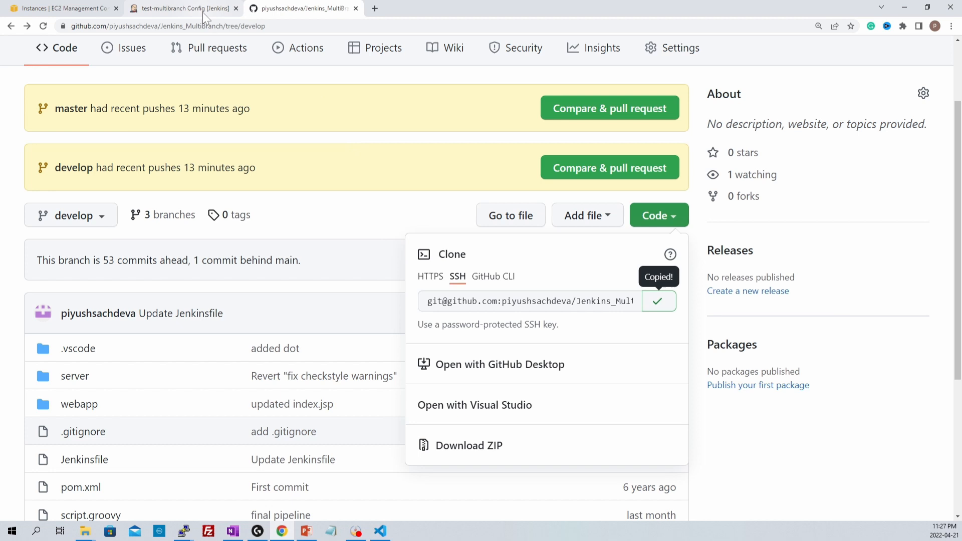
left_click(181, 8)
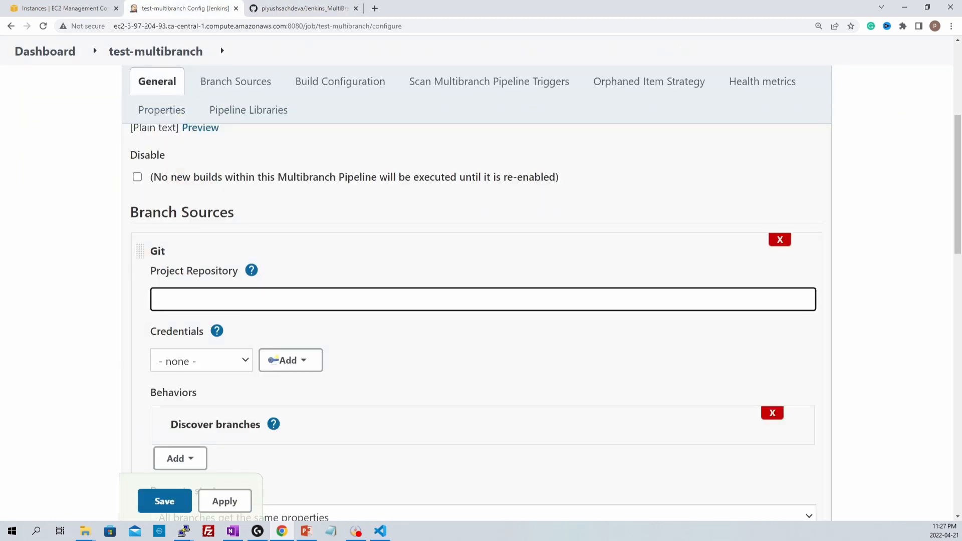
type("git@github.com:piyushsachdeva/Jenkins_MultiBranch.git")
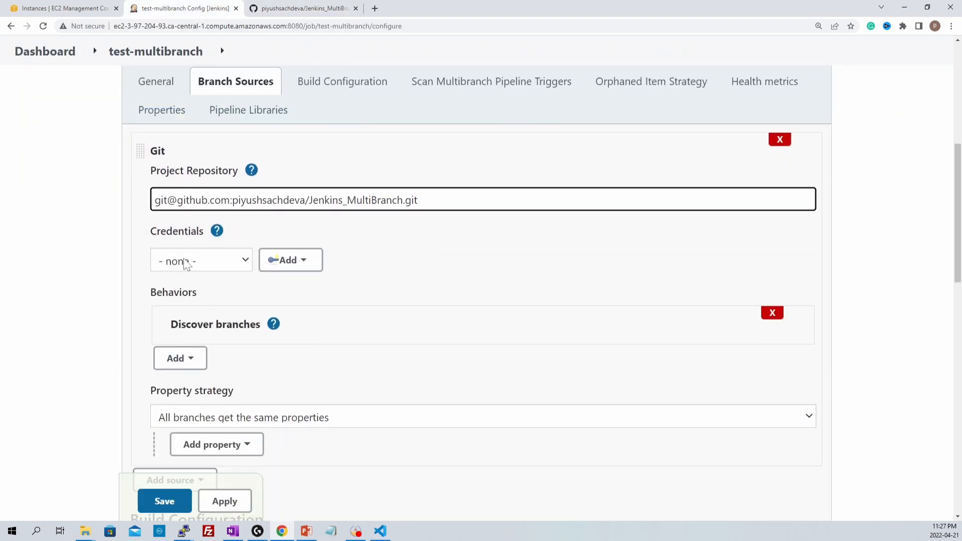
left_click(200, 260)
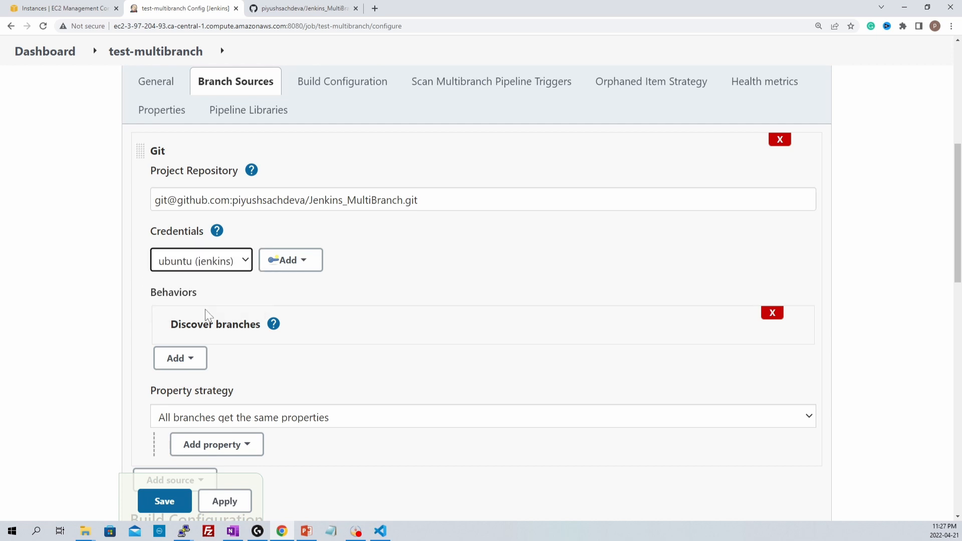
scroll("down", 3)
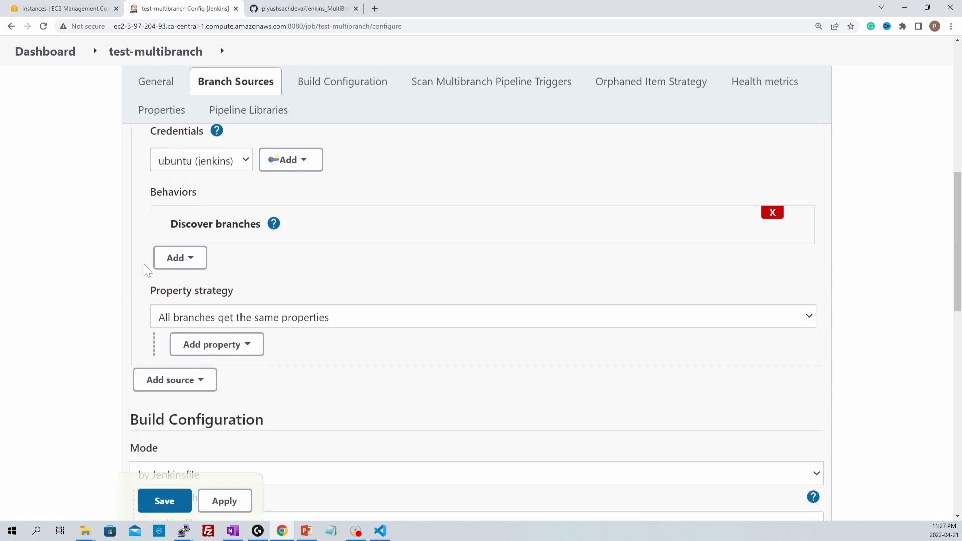
double_click(215, 224)
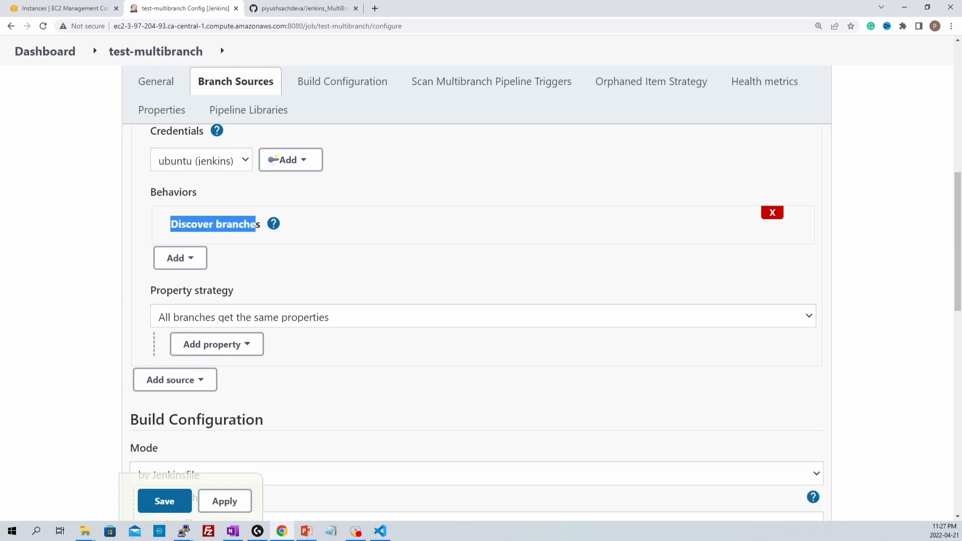
mouse_move(221, 243)
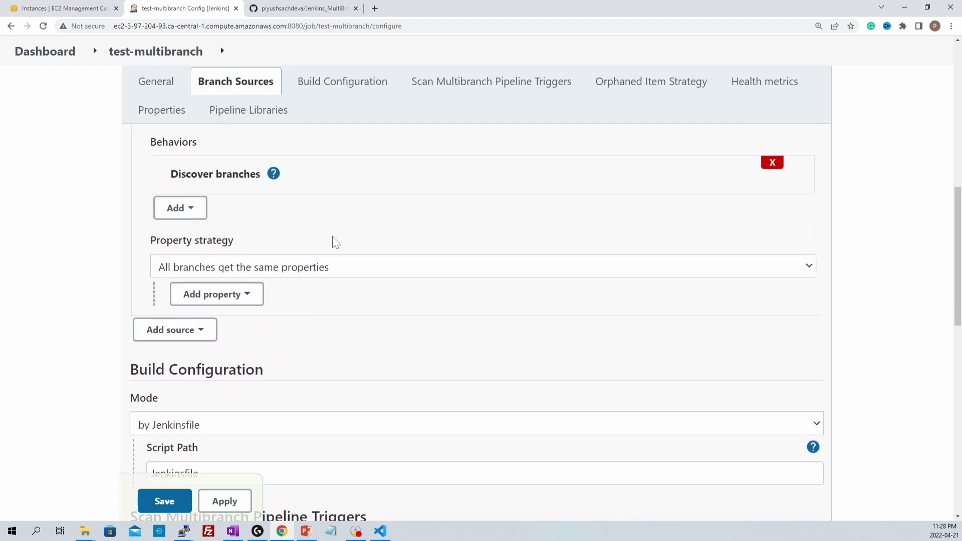
scroll("down", 3)
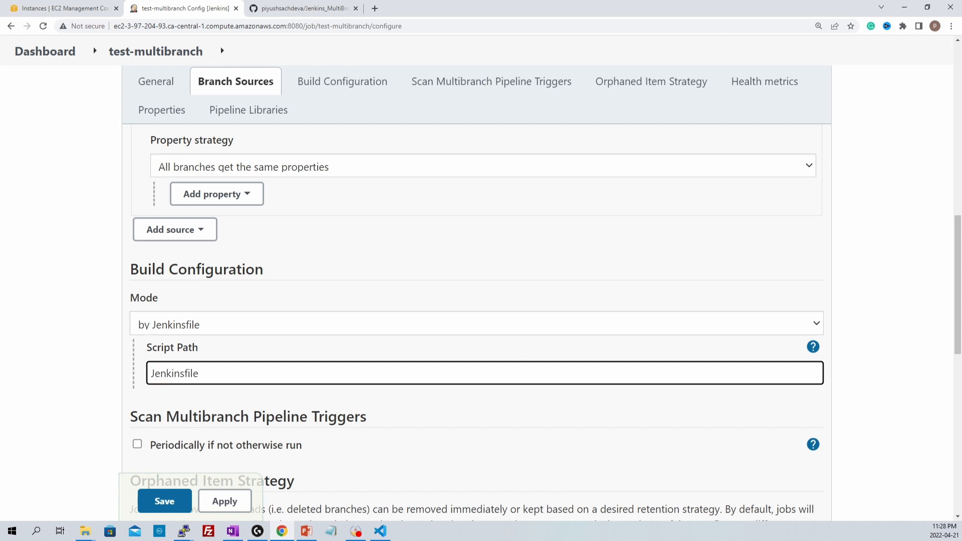
left_click(650, 82)
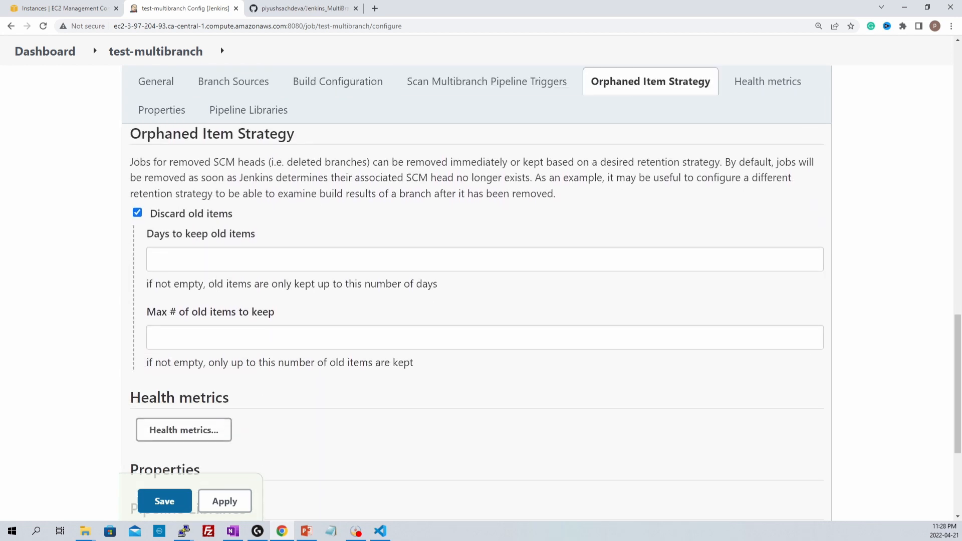
scroll("down", 3)
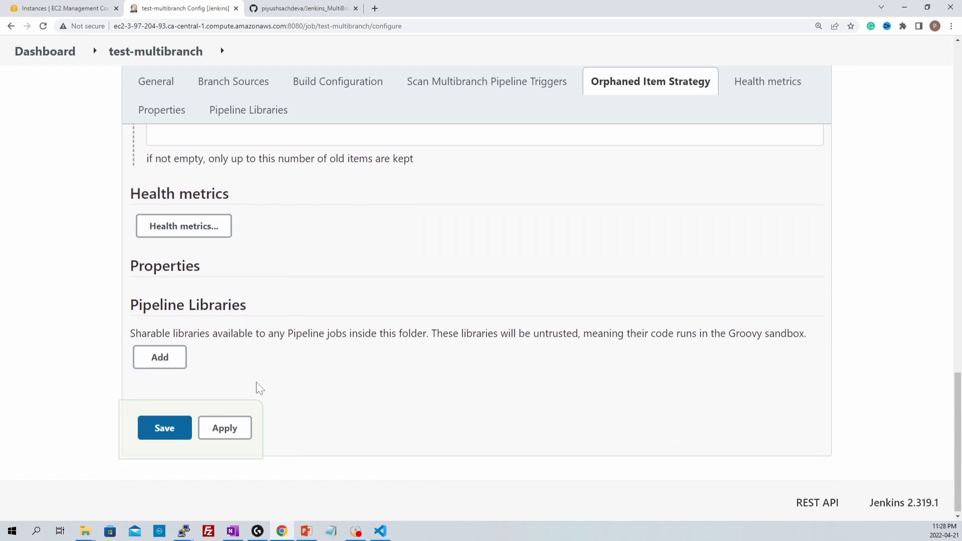
left_click(164, 428)
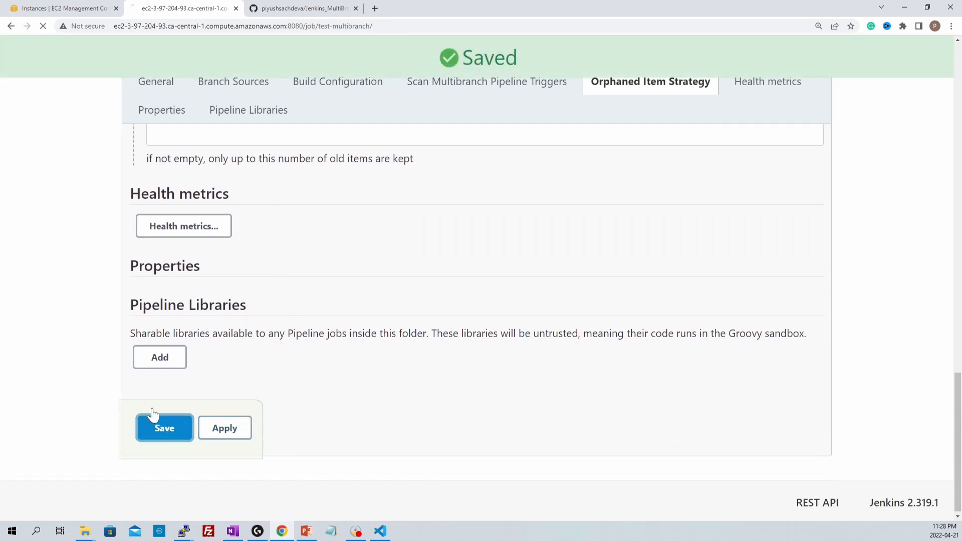
Step: Scan the repository to list pending develop and master branches, then switch to GitHub
left_click(164, 428)
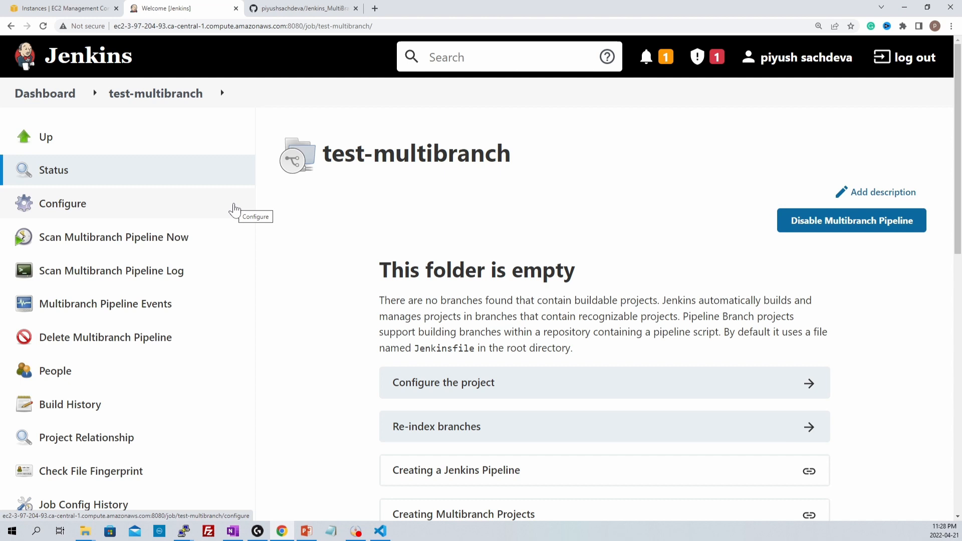
mouse_move(89, 254)
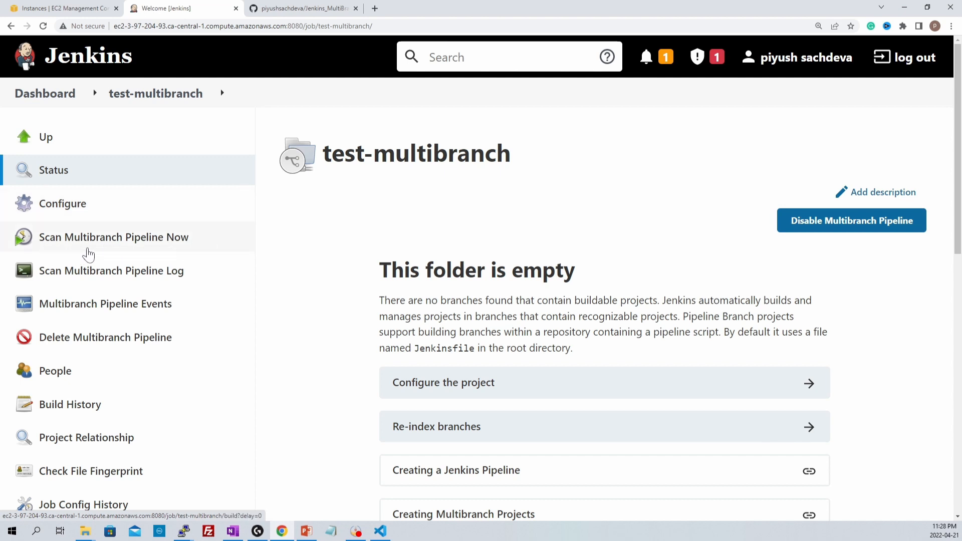
left_click(112, 237)
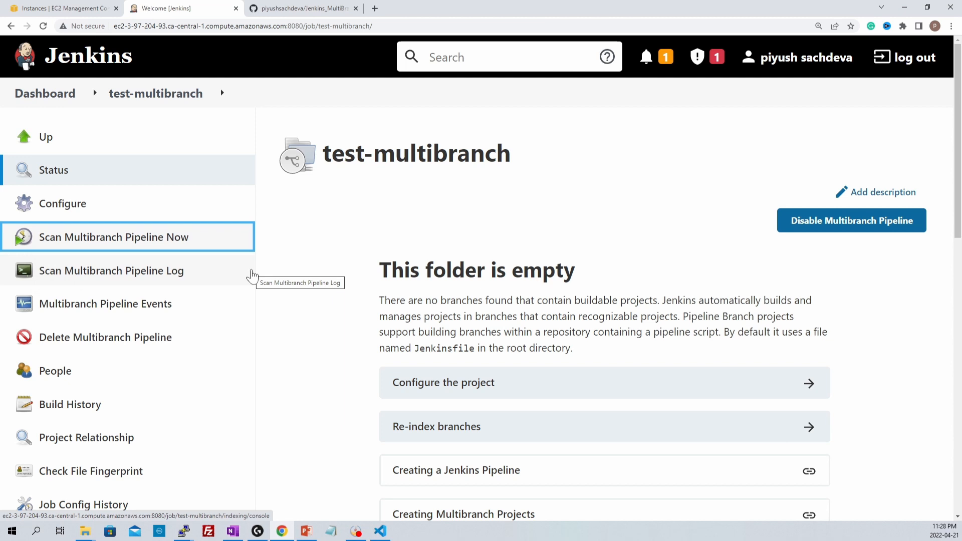
mouse_move(156, 93)
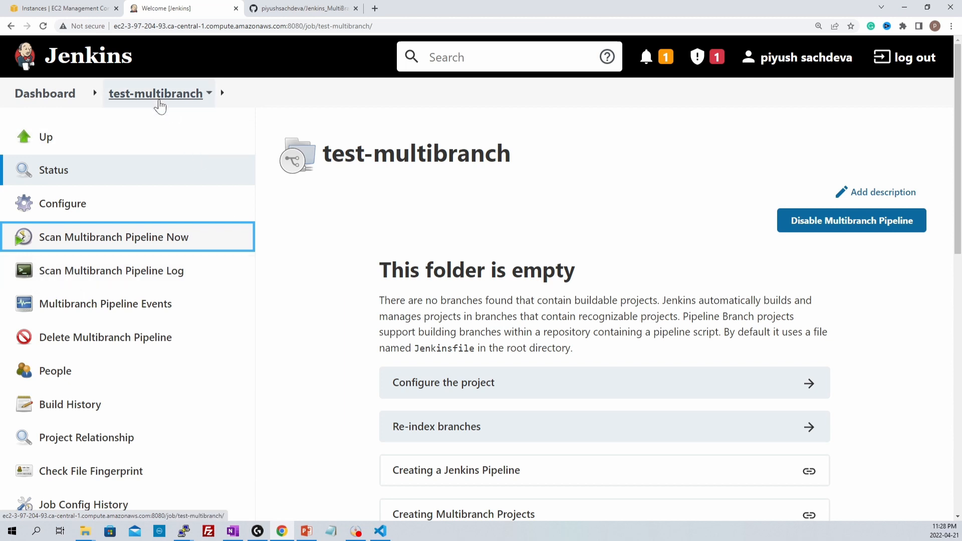
left_click(113, 237)
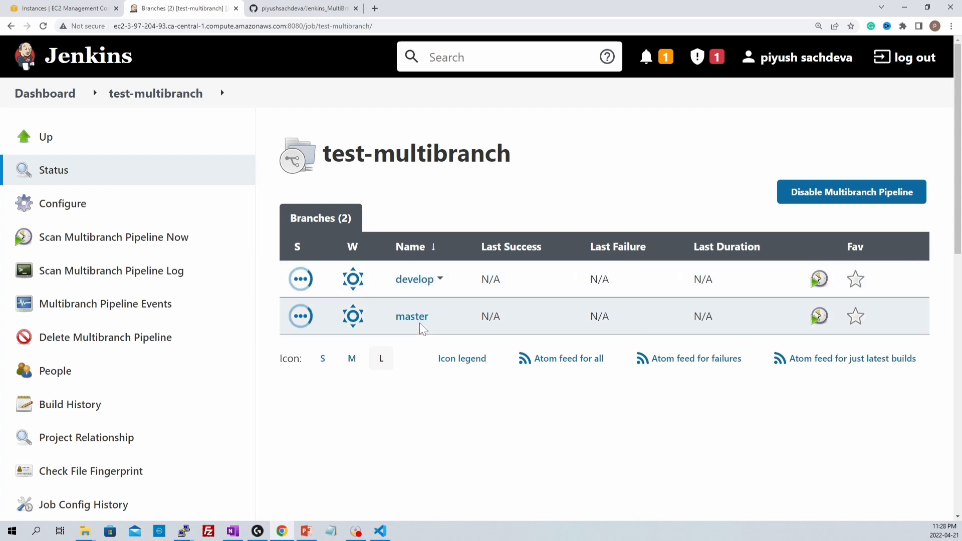
mouse_move(427, 269)
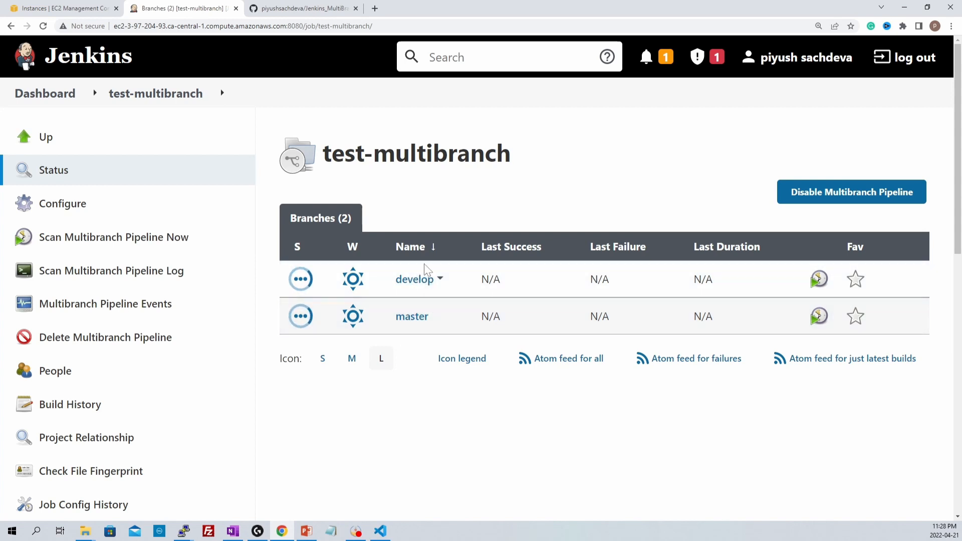
mouse_move(352, 249)
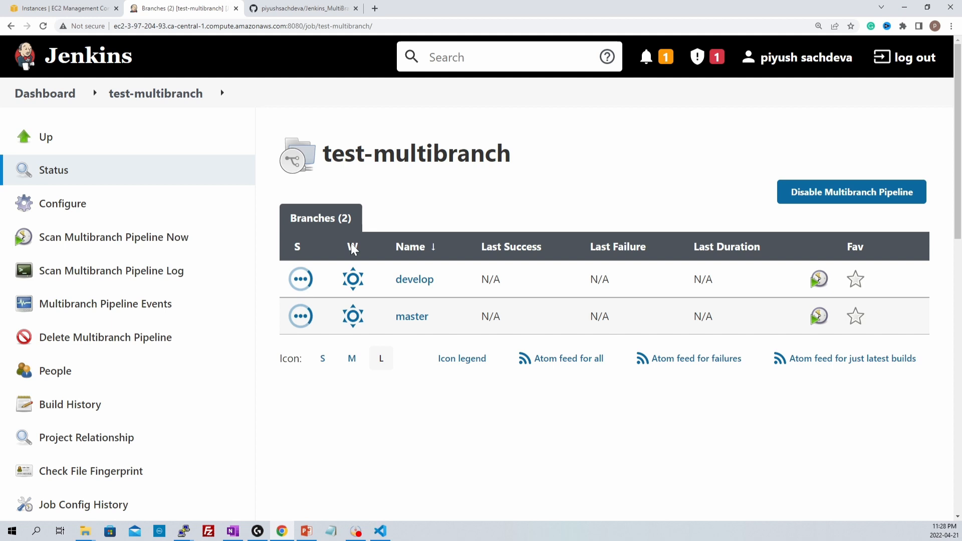
mouse_move(300, 316)
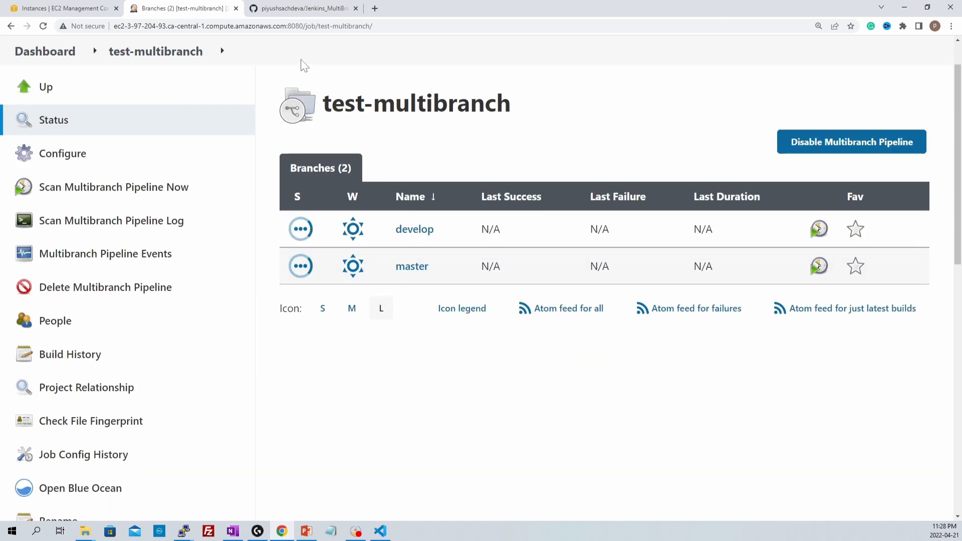
left_click(301, 8)
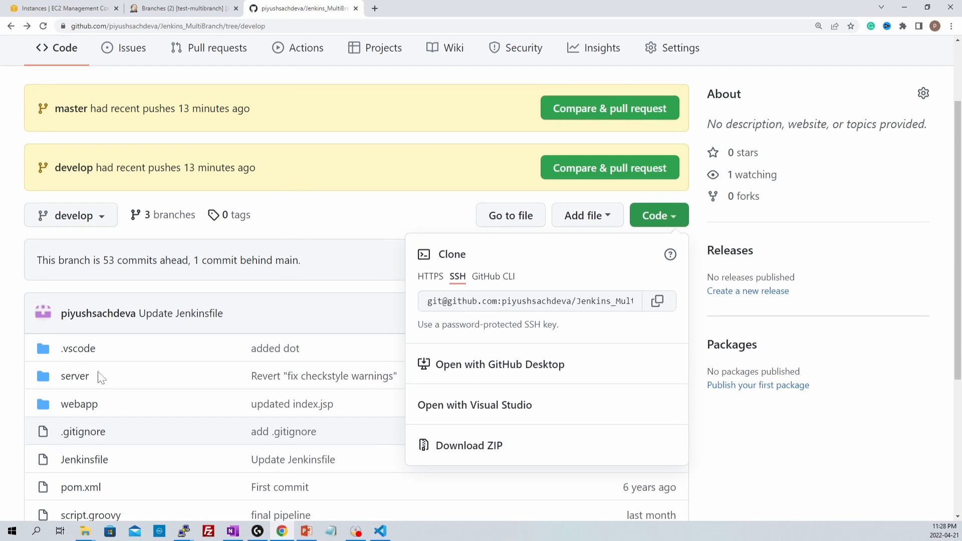
Step: Open the develop branch's Jenkinsfile and inspect its conditional deploy_dev and deploy_prod stages
left_click(84, 460)
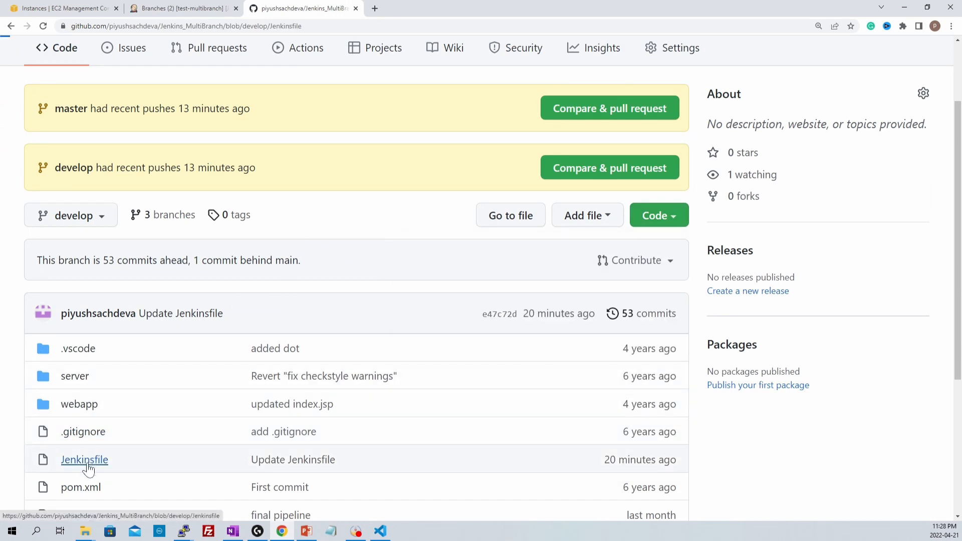
left_click(84, 460)
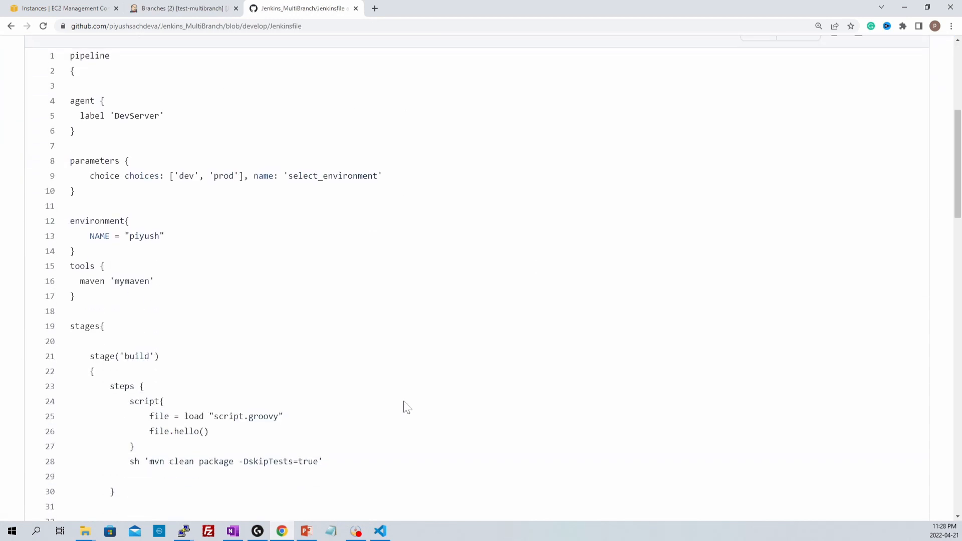
mouse_move(358, 369)
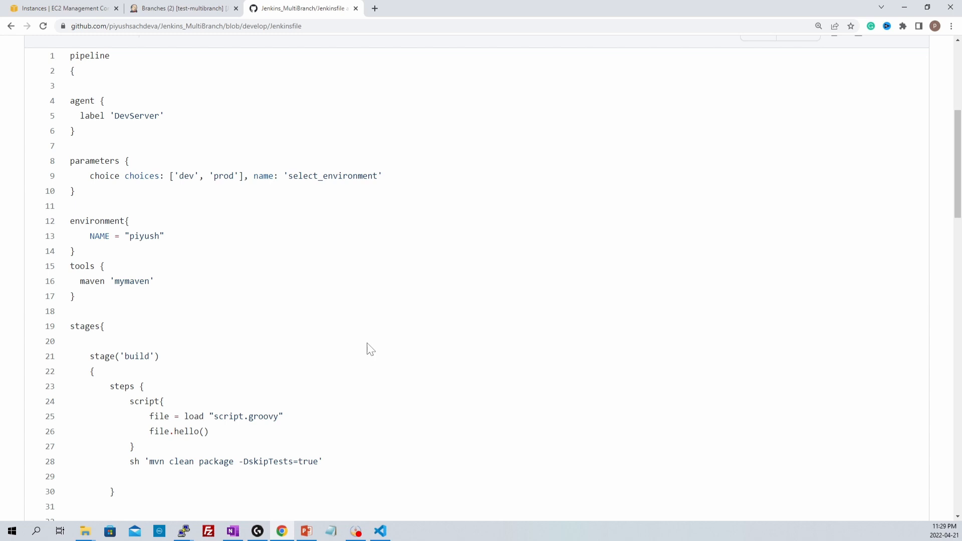
mouse_move(386, 355)
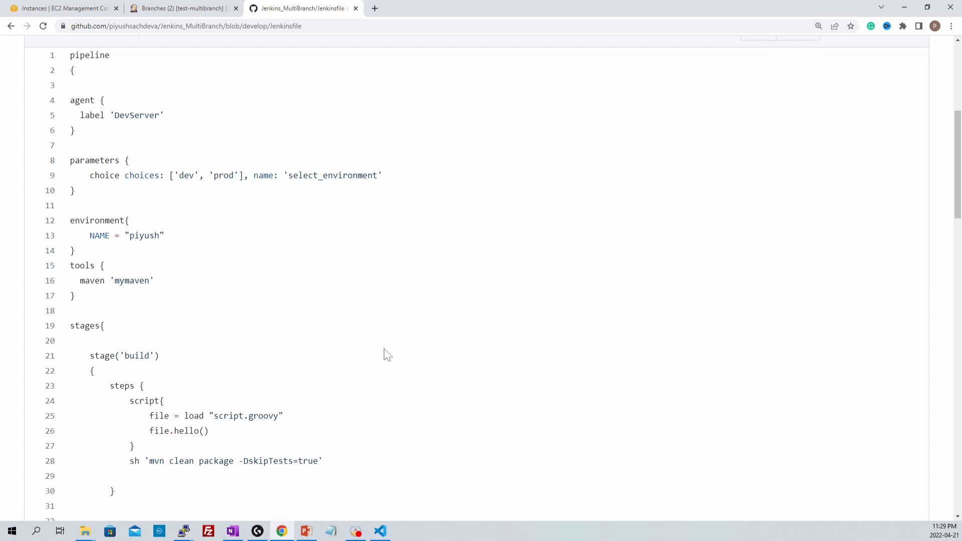
scroll("down", 3)
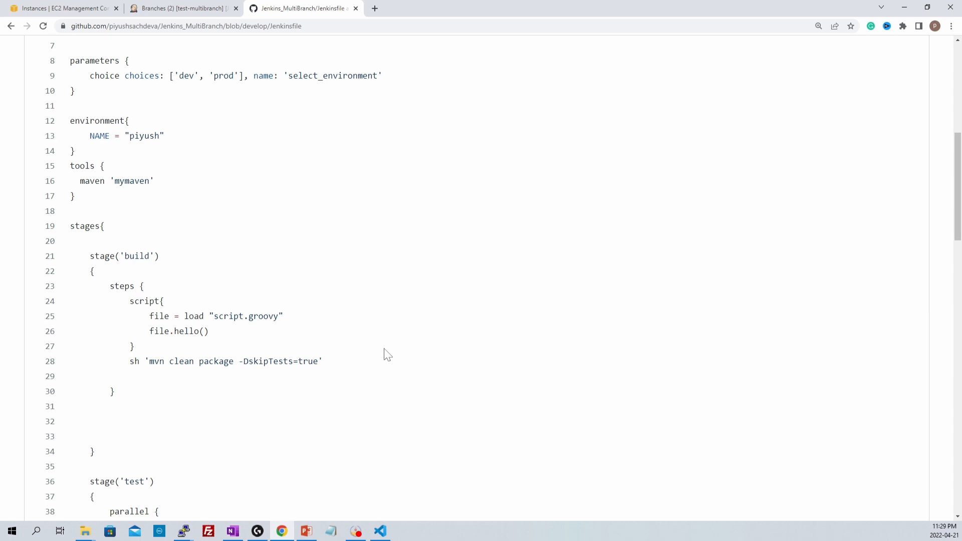
mouse_move(361, 344)
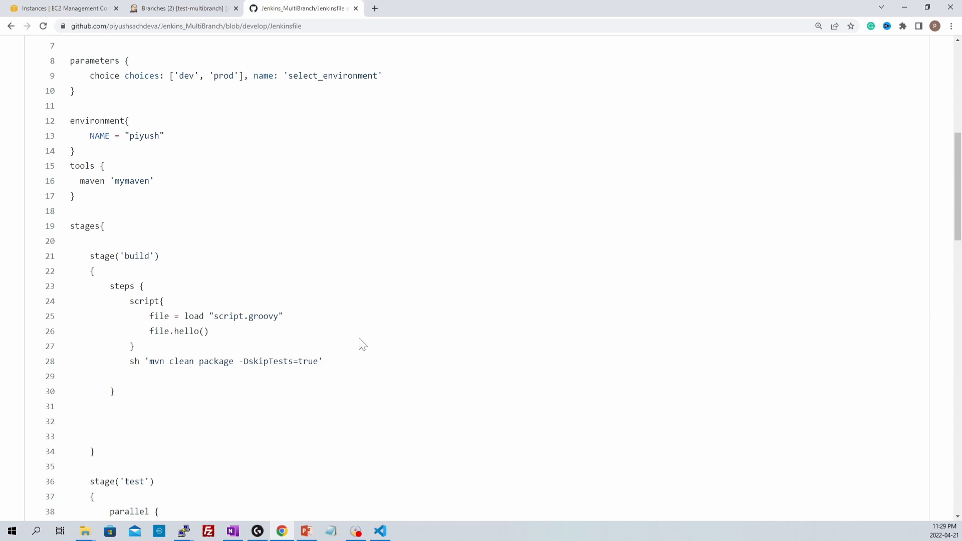
scroll("down", 3)
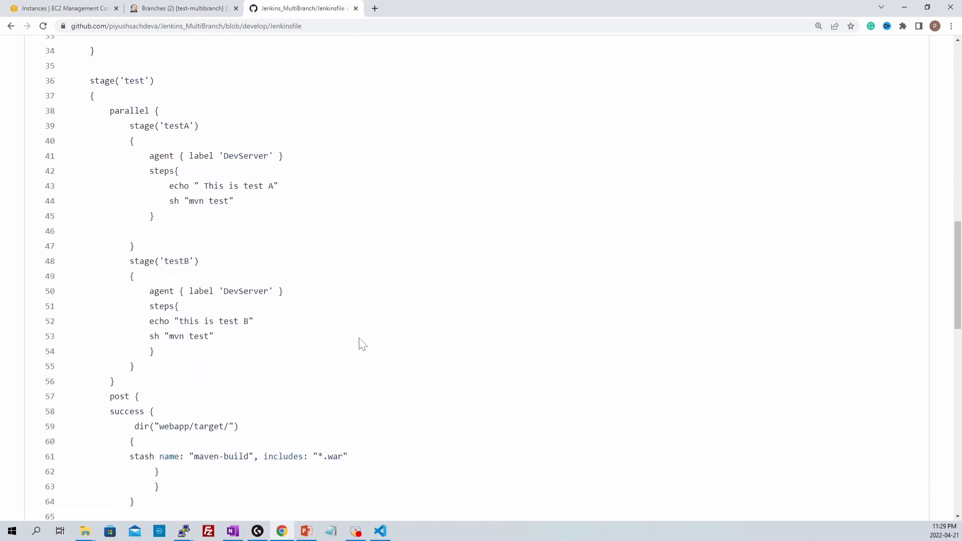
scroll("down", 3)
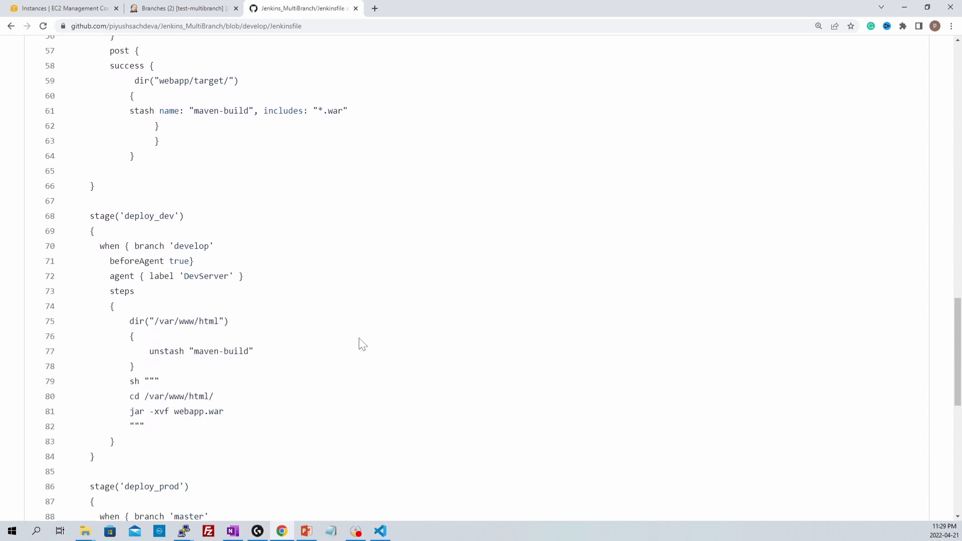
double_click(151, 161)
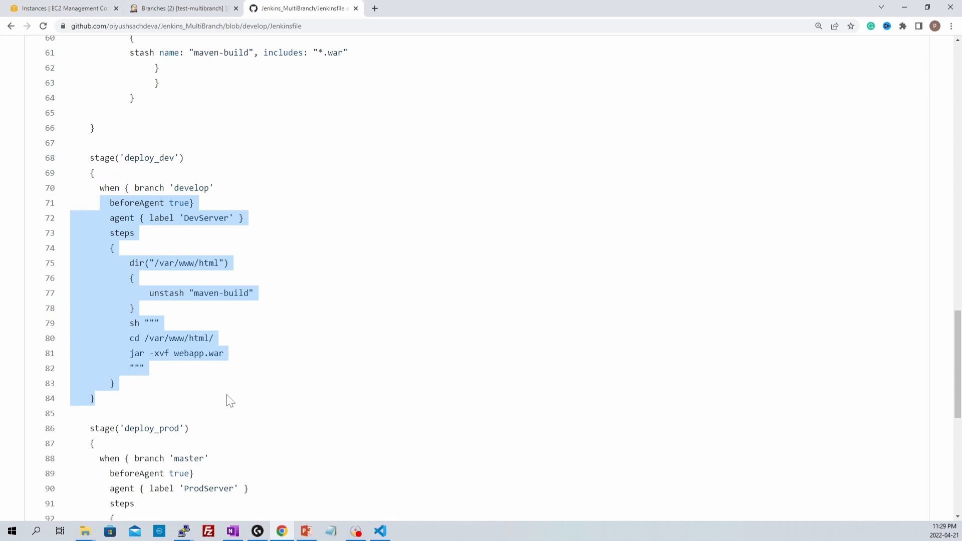
scroll("down", 3)
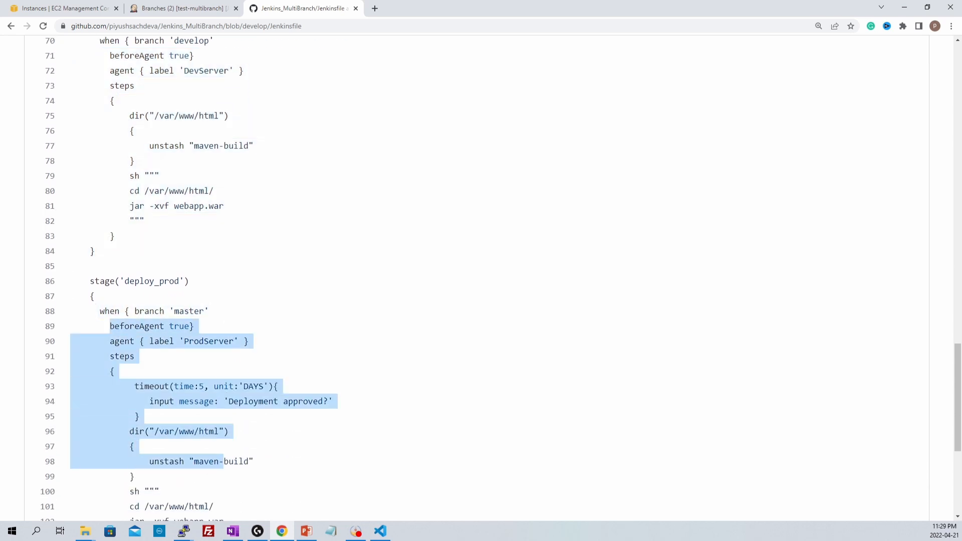
scroll("up", 3)
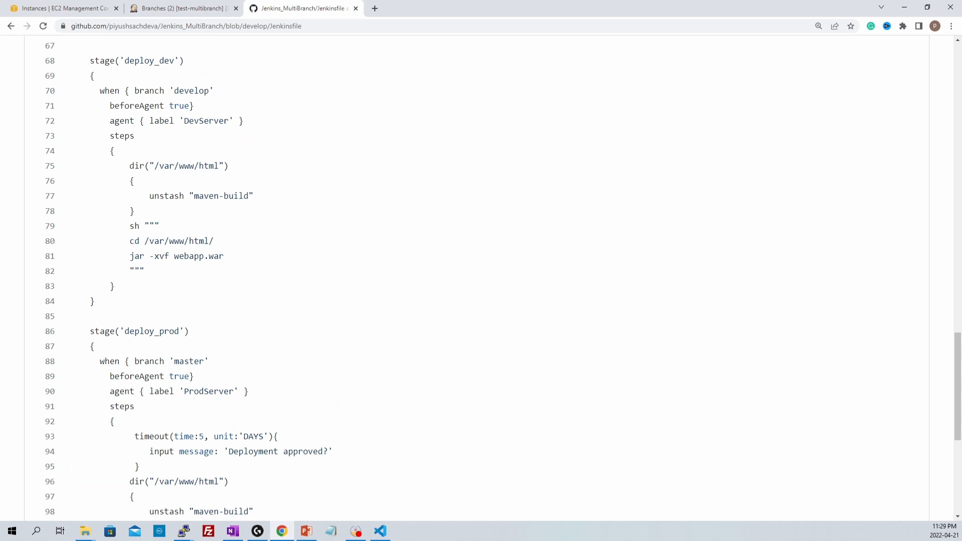
double_click(191, 90)
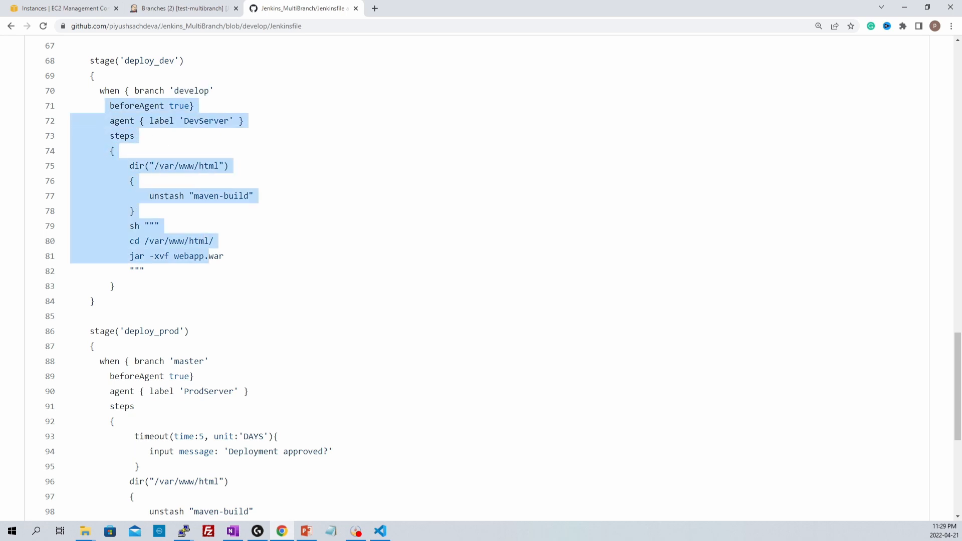
scroll("down", 3)
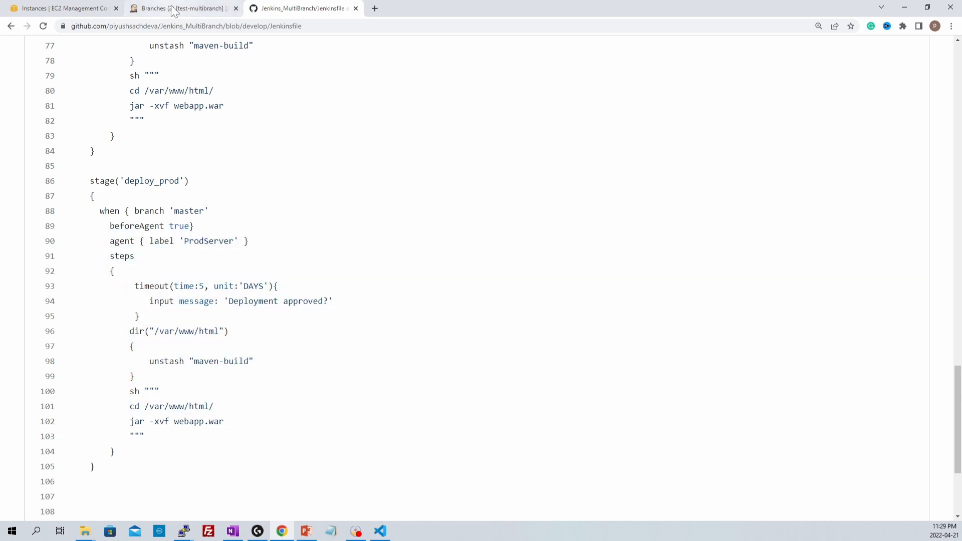
Step: Open develop build #1 in Blue Ocean: build, test, deploy_dev passed, deploy_prod skipped
left_click(181, 8)
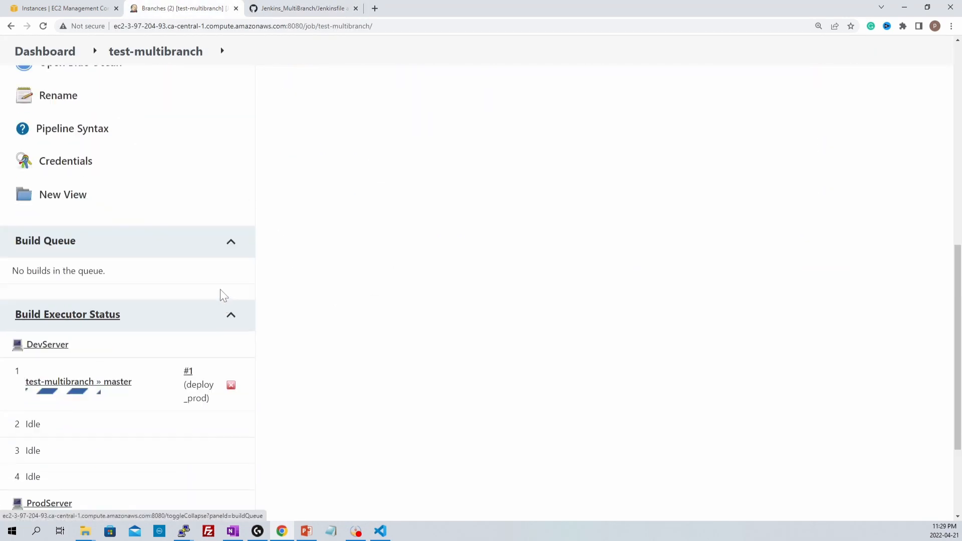
scroll("down", 3)
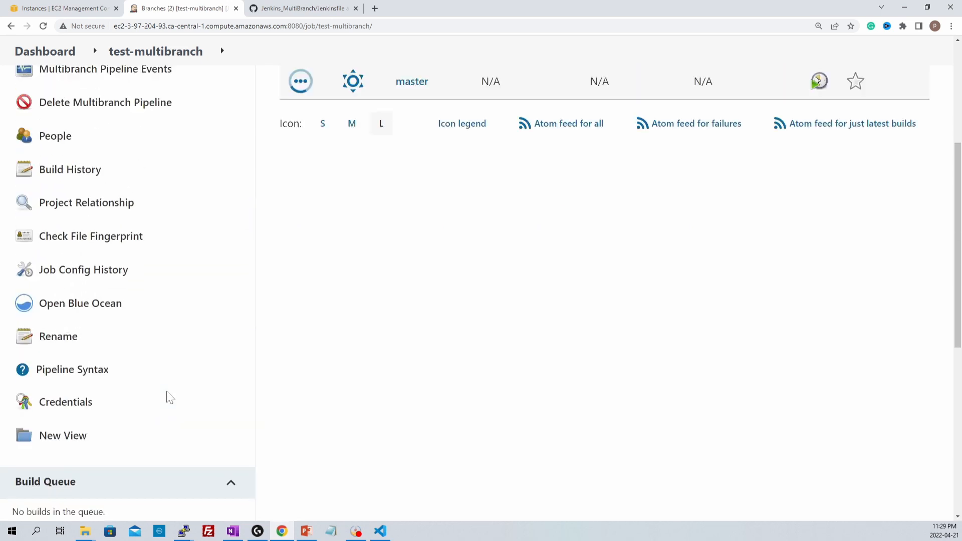
scroll("up", 3)
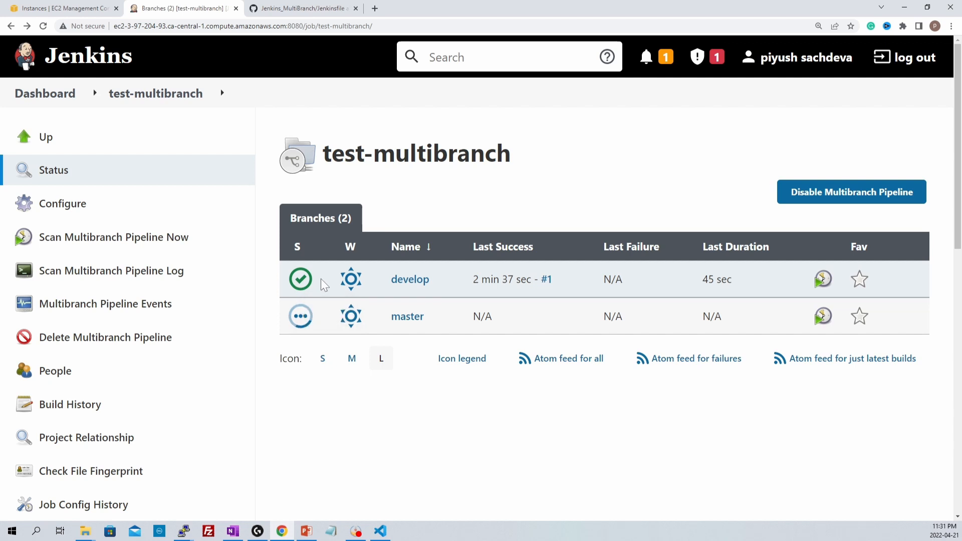
mouse_move(350, 279)
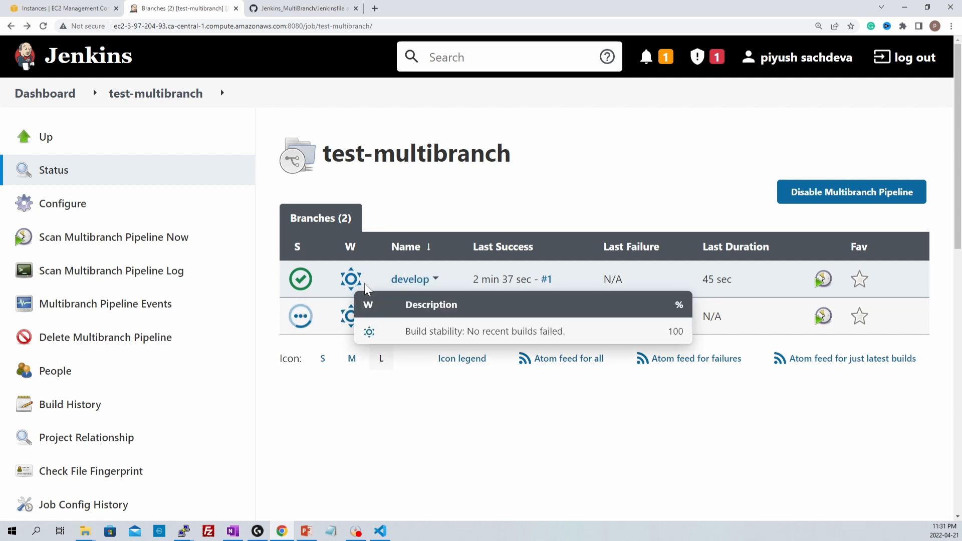
mouse_move(460, 244)
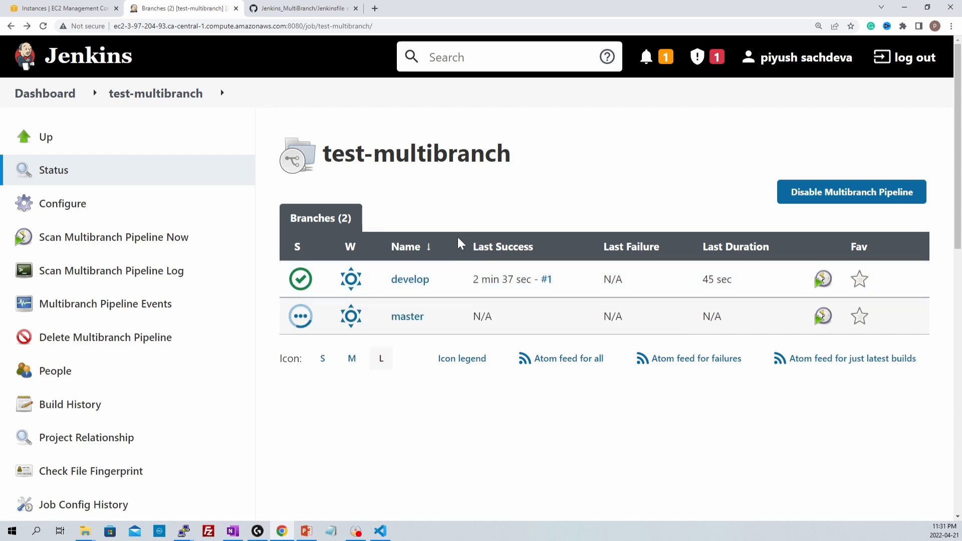
left_click(409, 279)
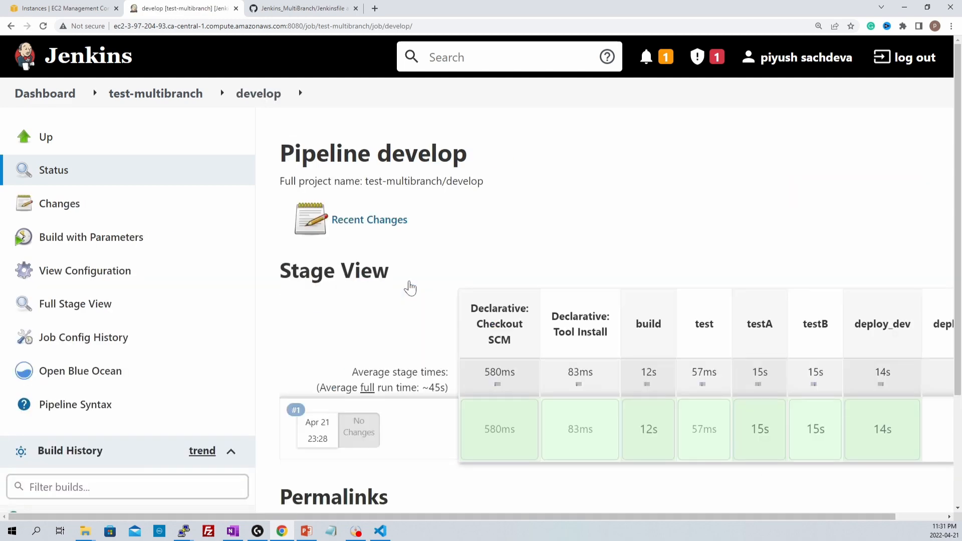
scroll("down", 3)
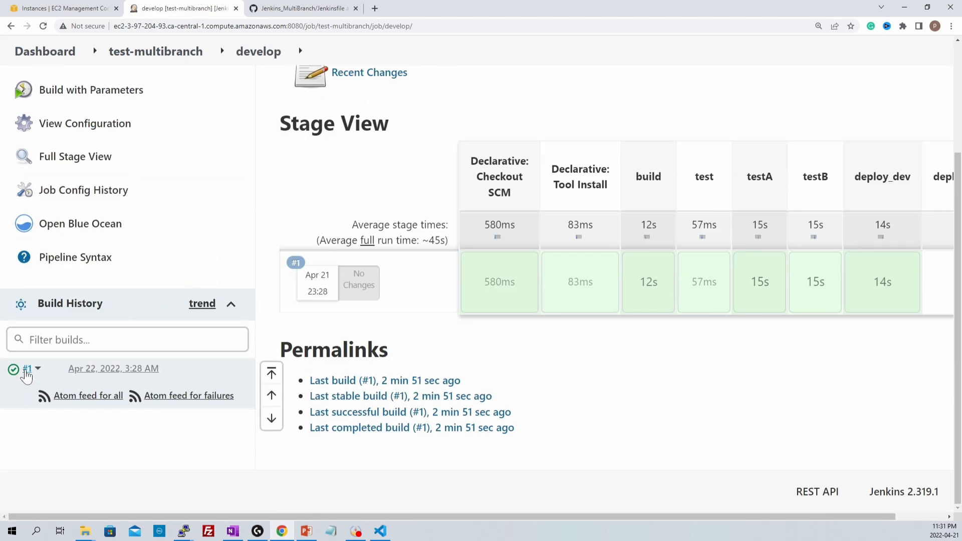
left_click(27, 368)
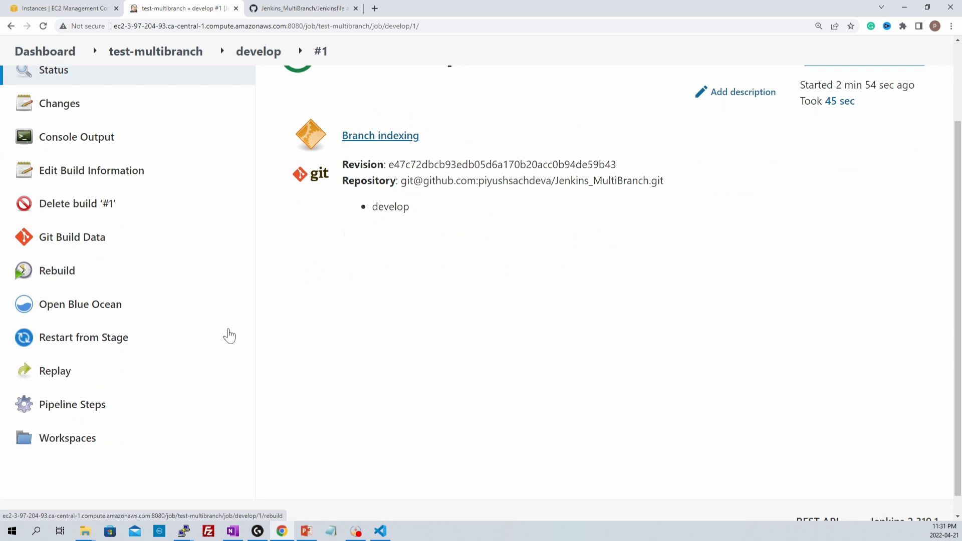
left_click(80, 303)
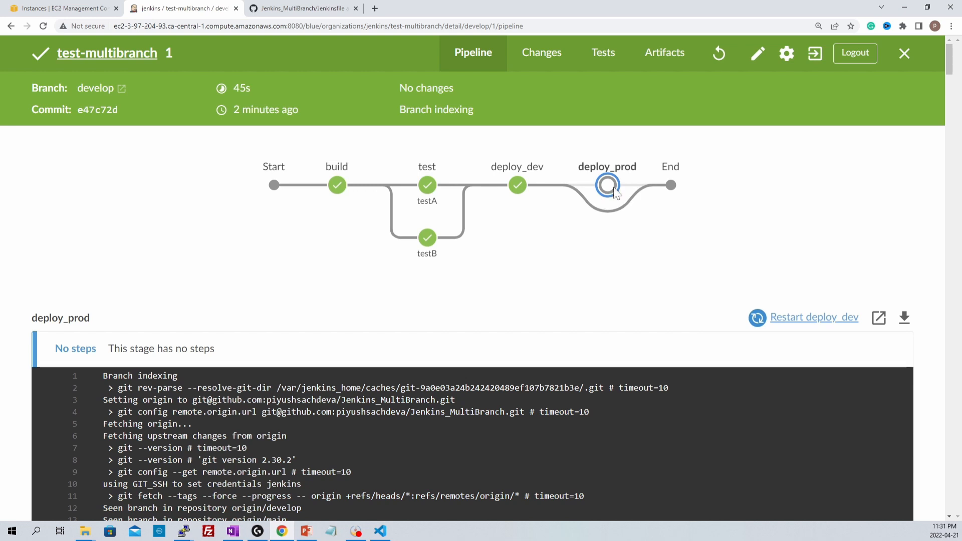
mouse_move(161, 183)
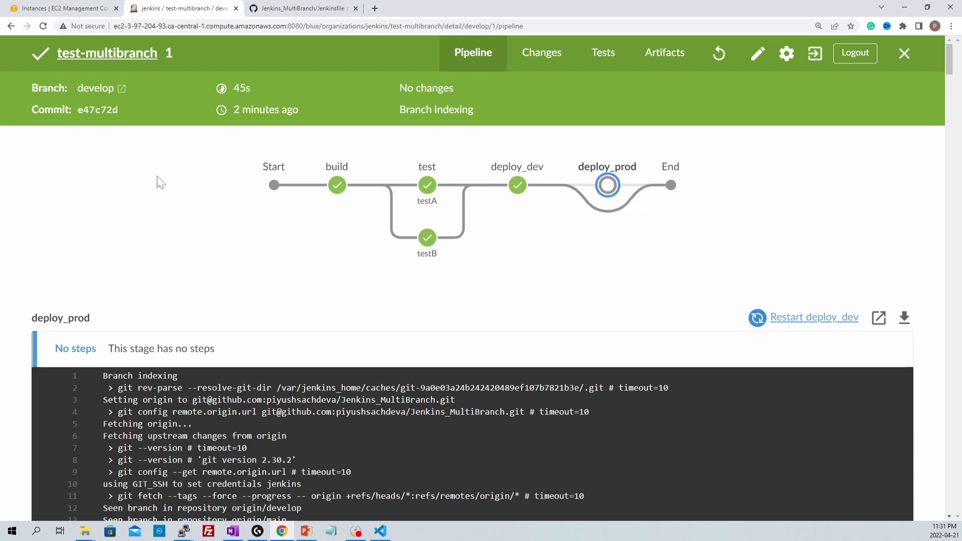
mouse_move(134, 199)
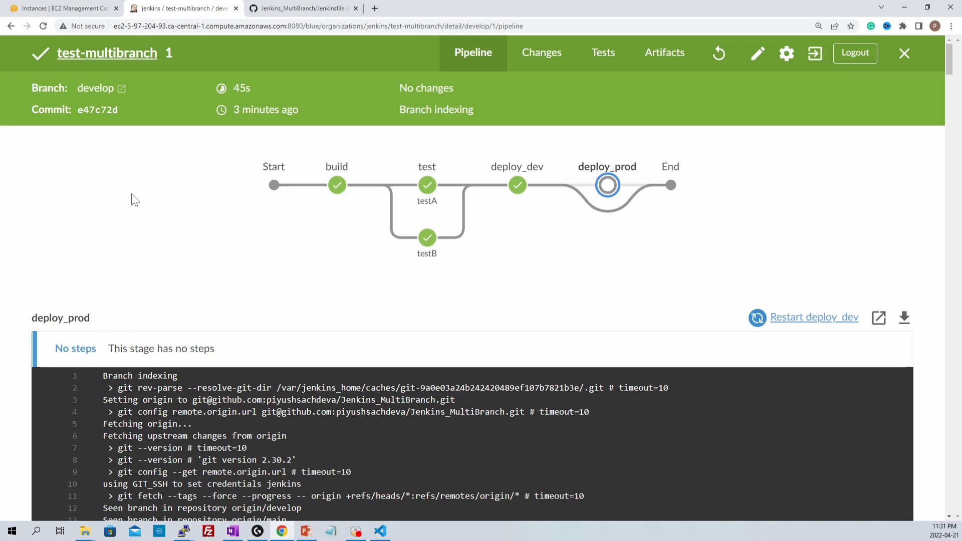
mouse_move(503, 180)
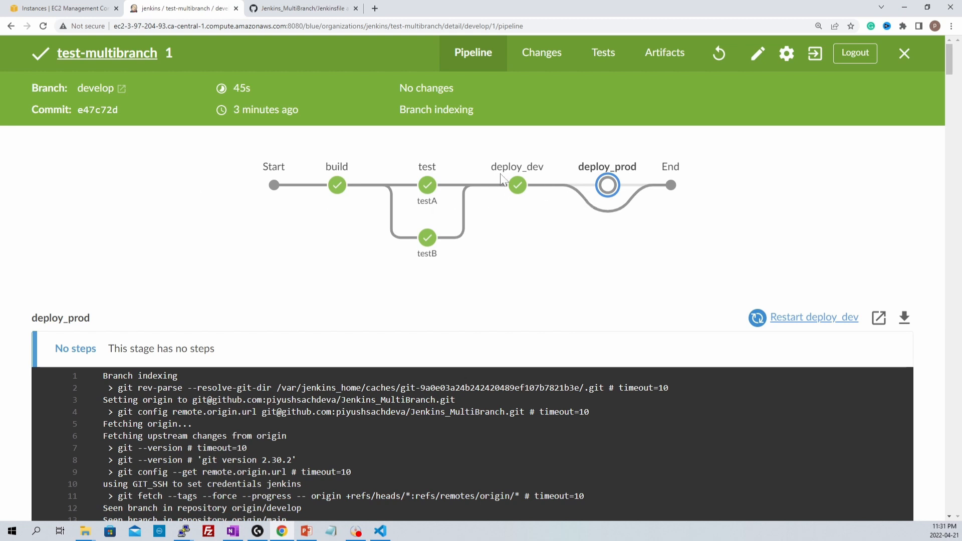
Step: Select the deploy_dev node to list its passing steps, including the webapp.war extraction
left_click(904, 54)
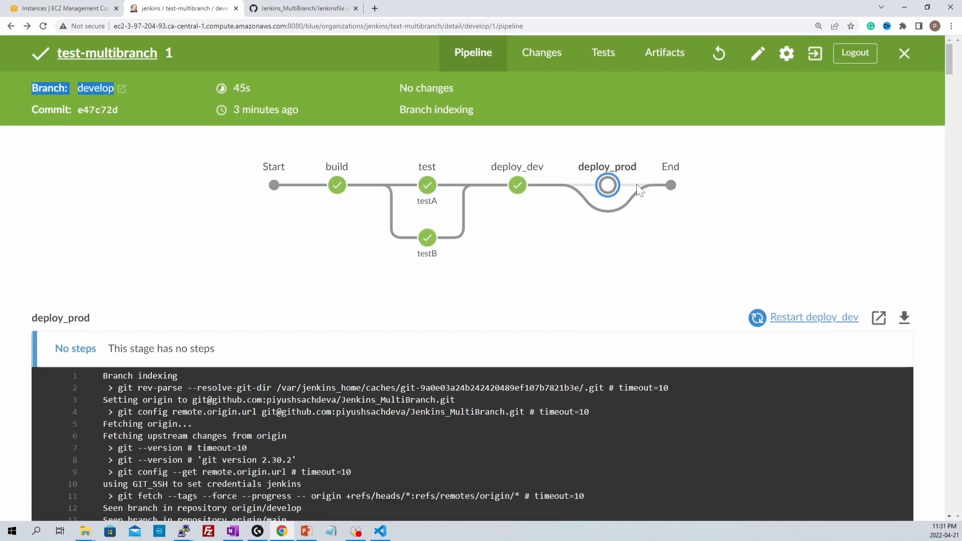
mouse_move(607, 184)
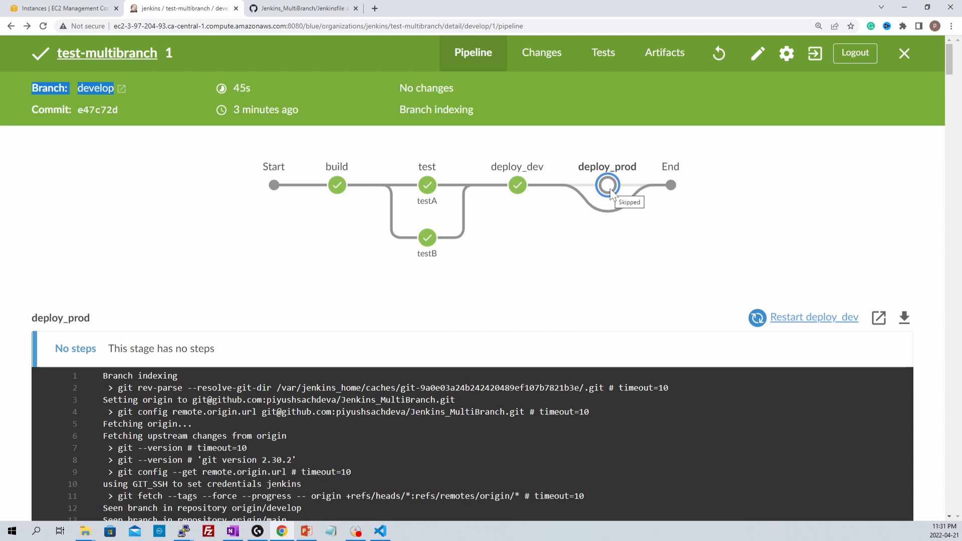
mouse_move(607, 187)
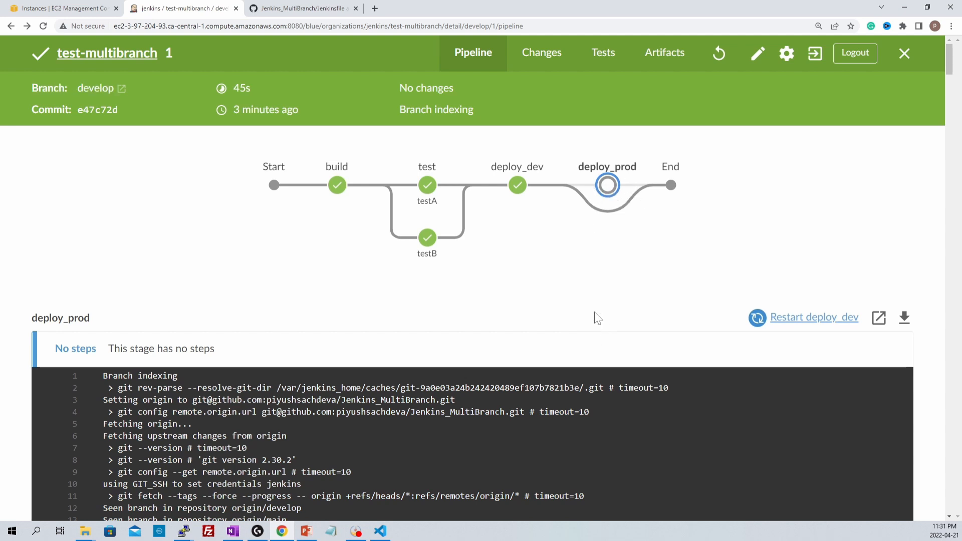
left_click(518, 185)
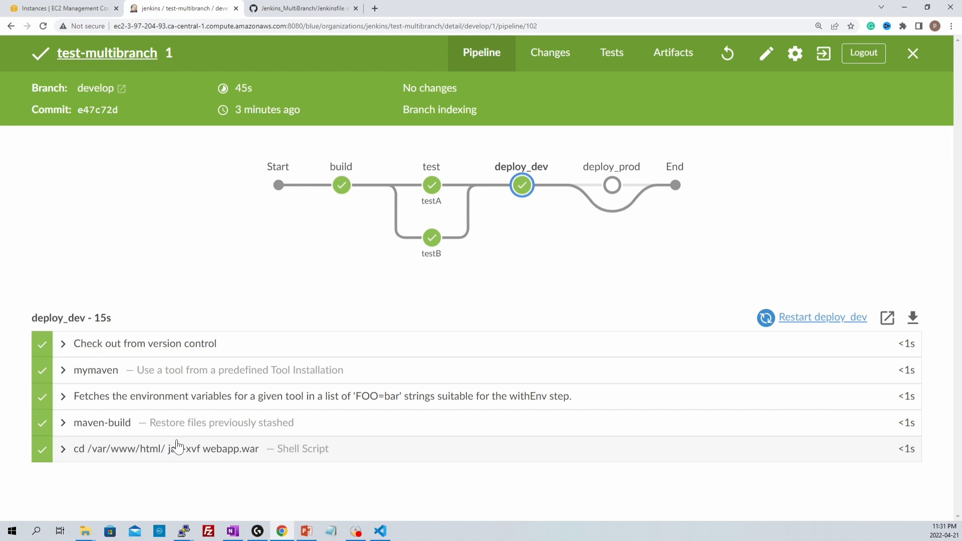
mouse_move(612, 193)
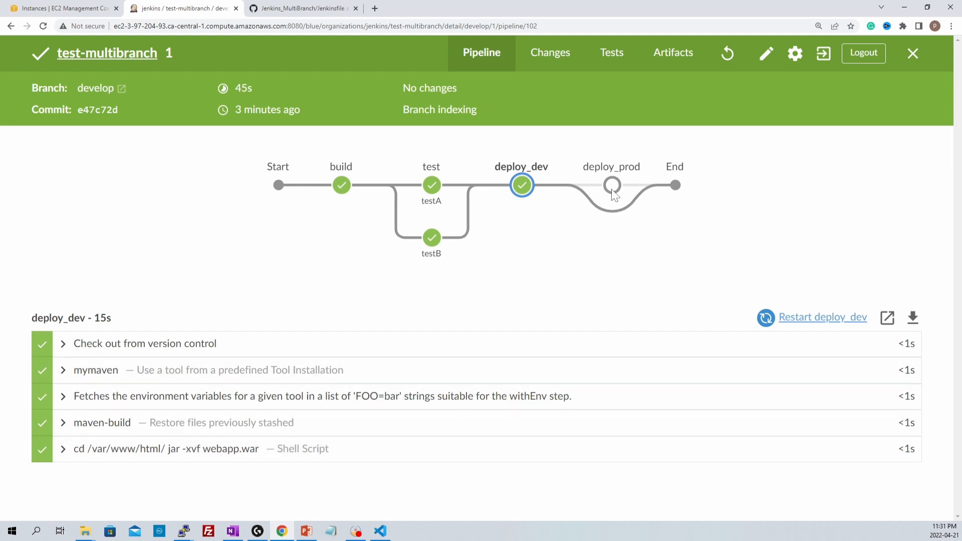
mouse_move(612, 186)
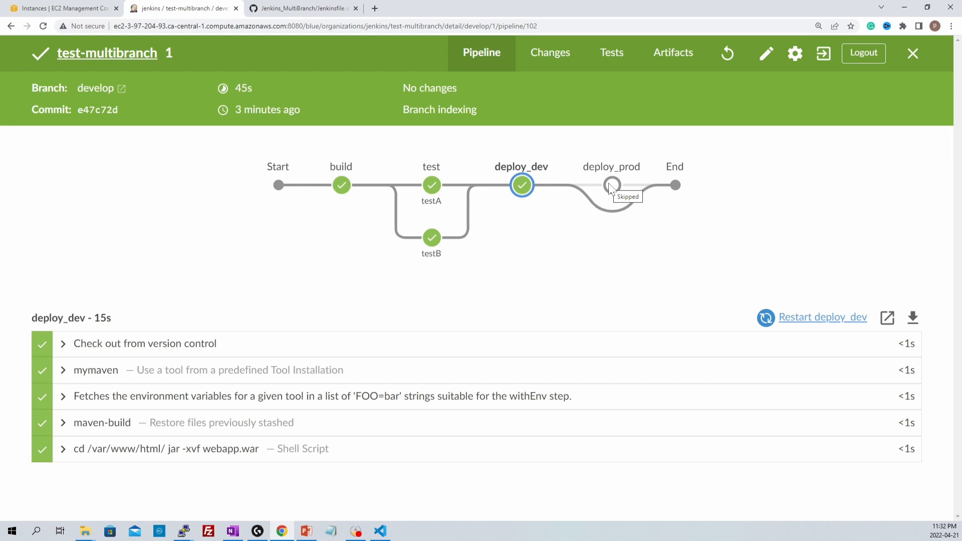
mouse_move(195, 213)
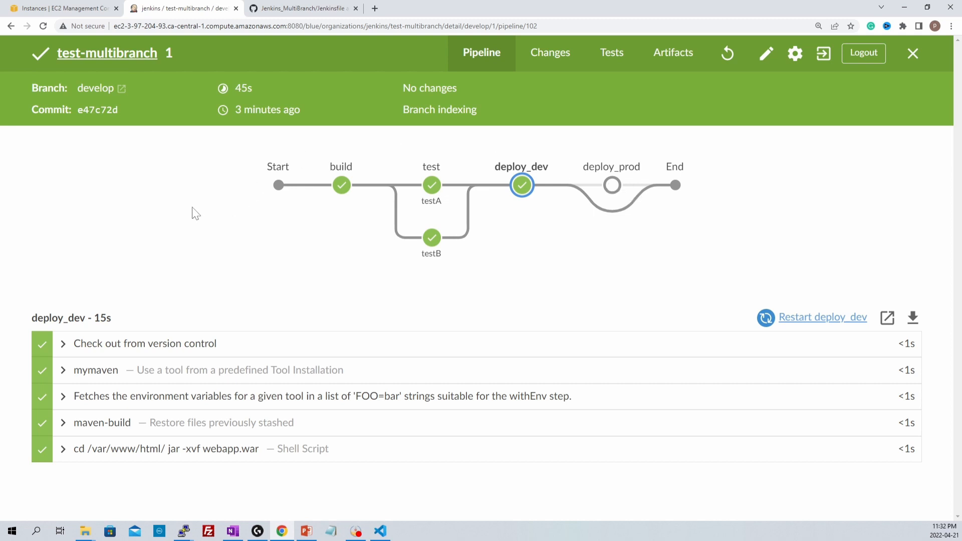
mouse_move(823, 54)
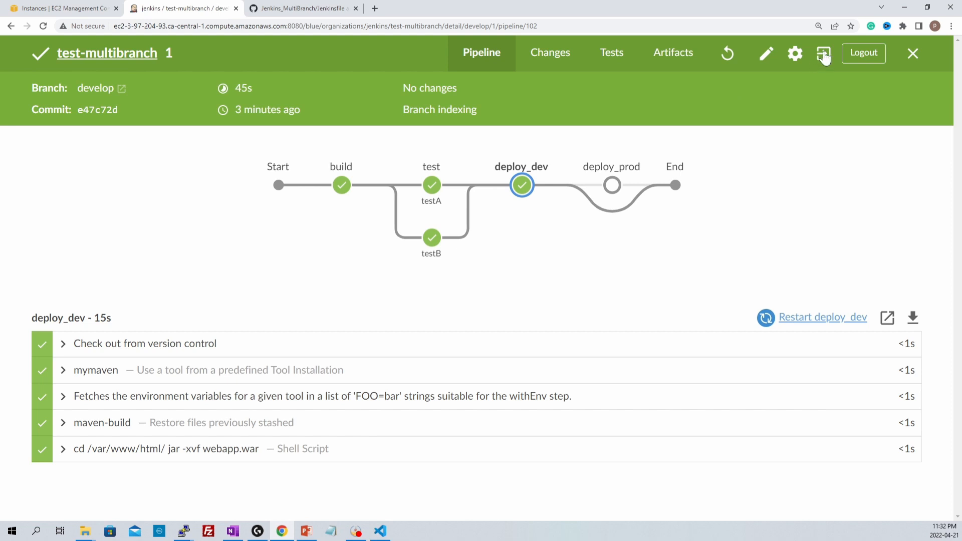
Step: Leave develop's Blue Ocean view and open master build #1's console in Blue Ocean
left_click(823, 54)
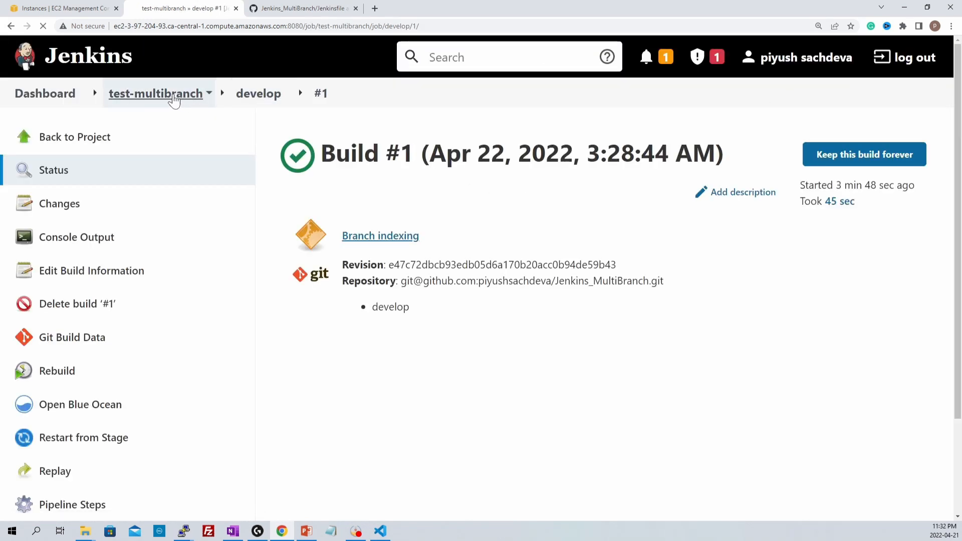
left_click(156, 93)
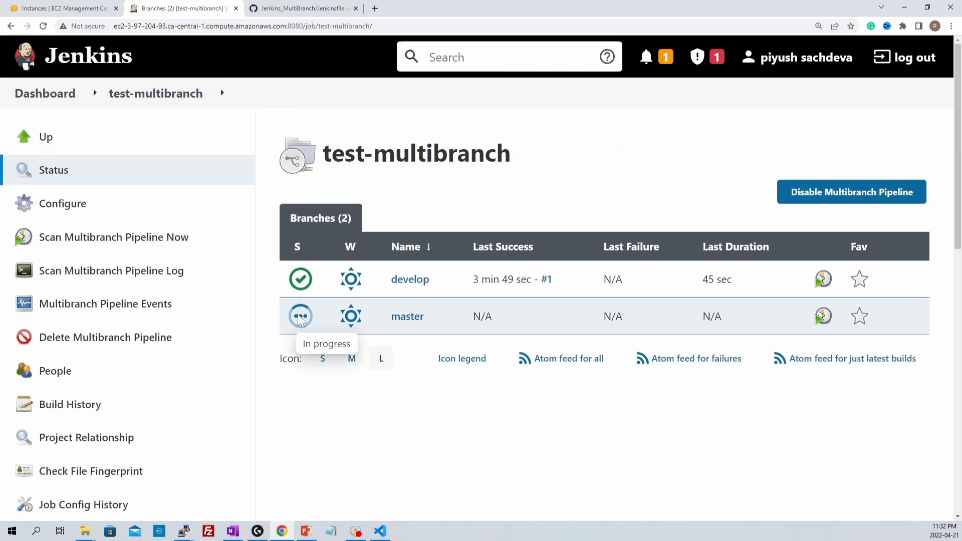
mouse_move(407, 316)
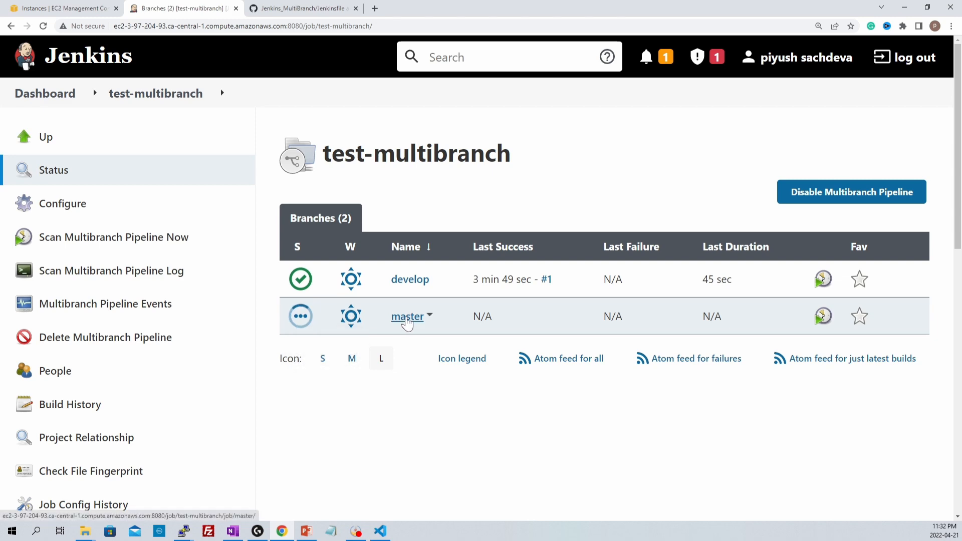
left_click(407, 317)
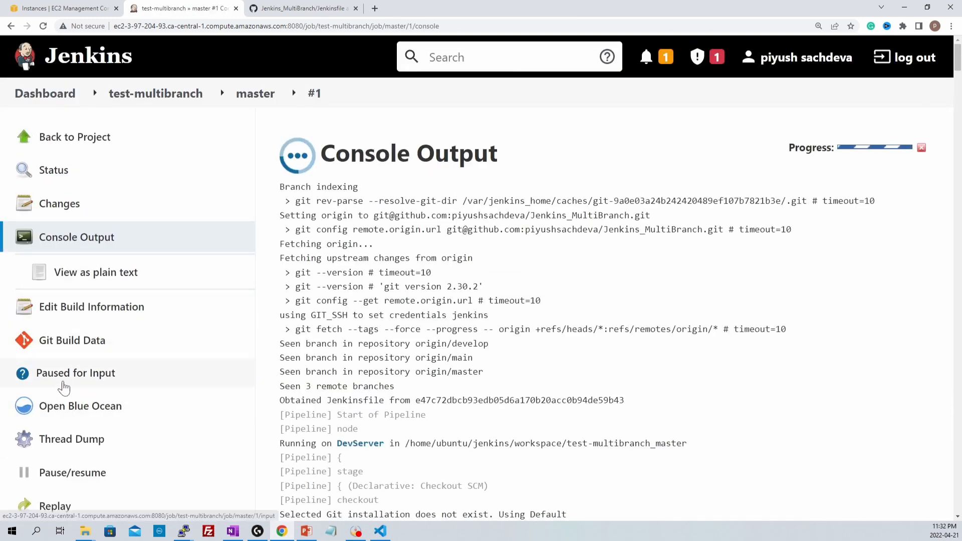
scroll("down", 3)
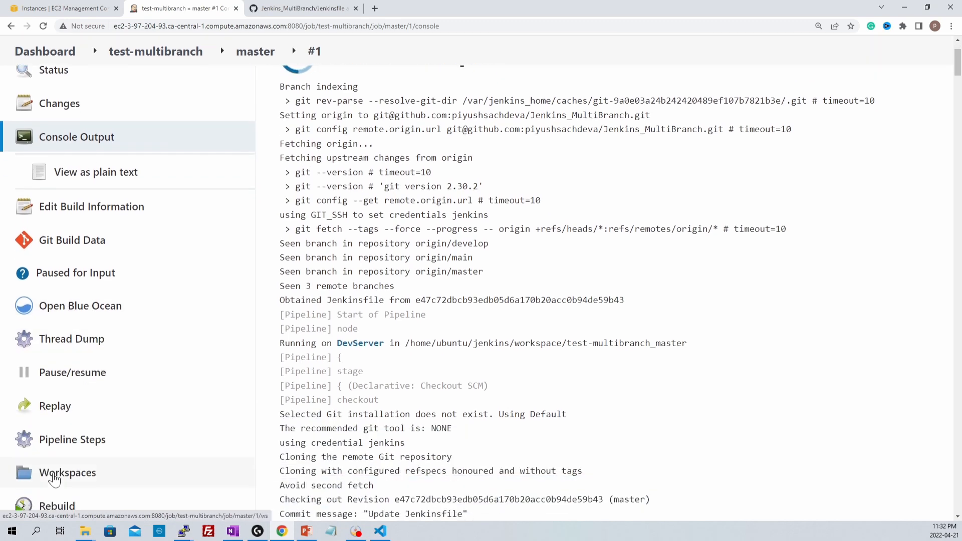
left_click(79, 305)
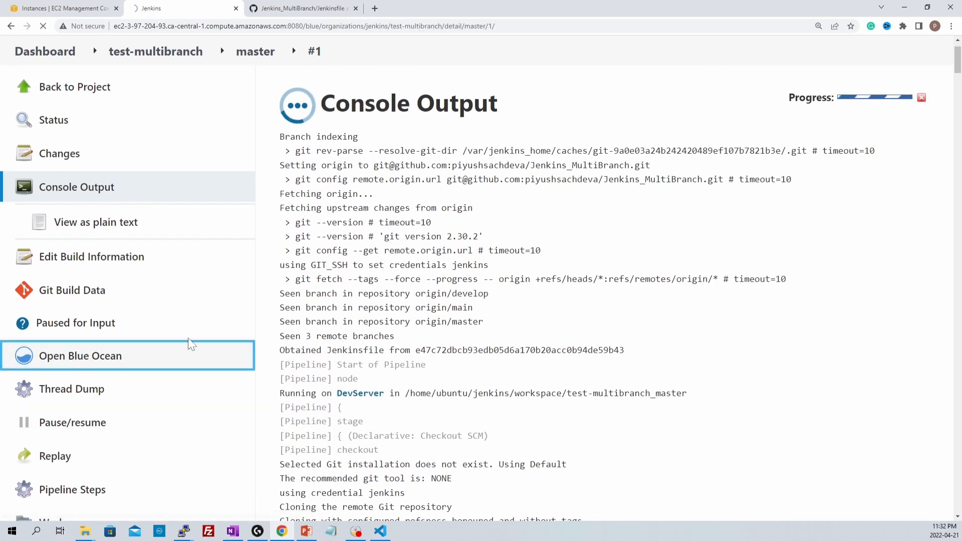
Step: Check the Jenkinsfile approval step on GitHub, then Proceed on master's paused deploy_prod stage
left_click(80, 356)
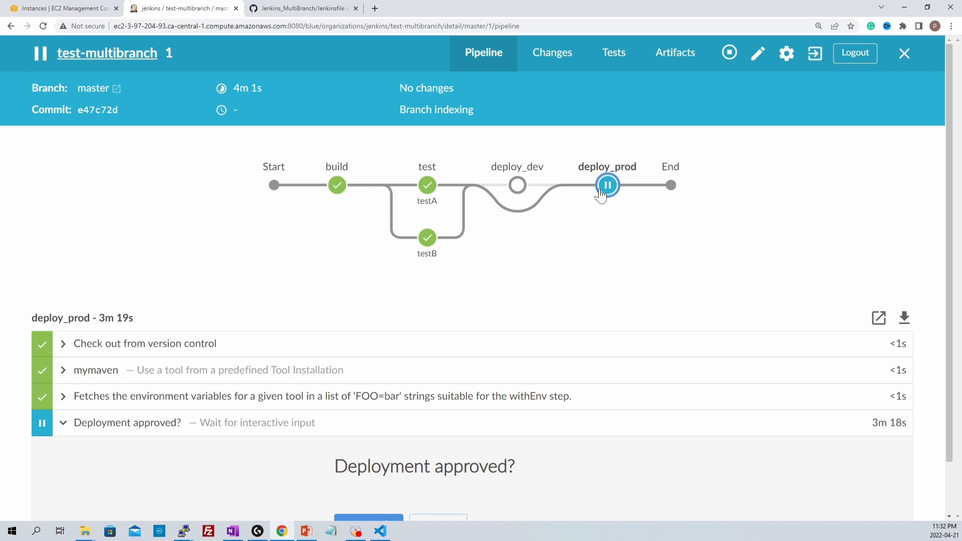
scroll("down", 3)
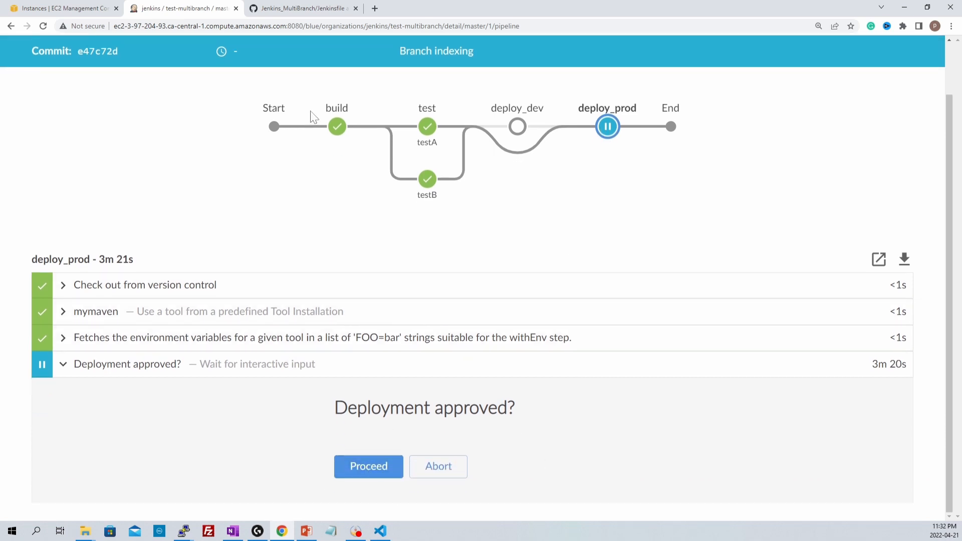
left_click(301, 8)
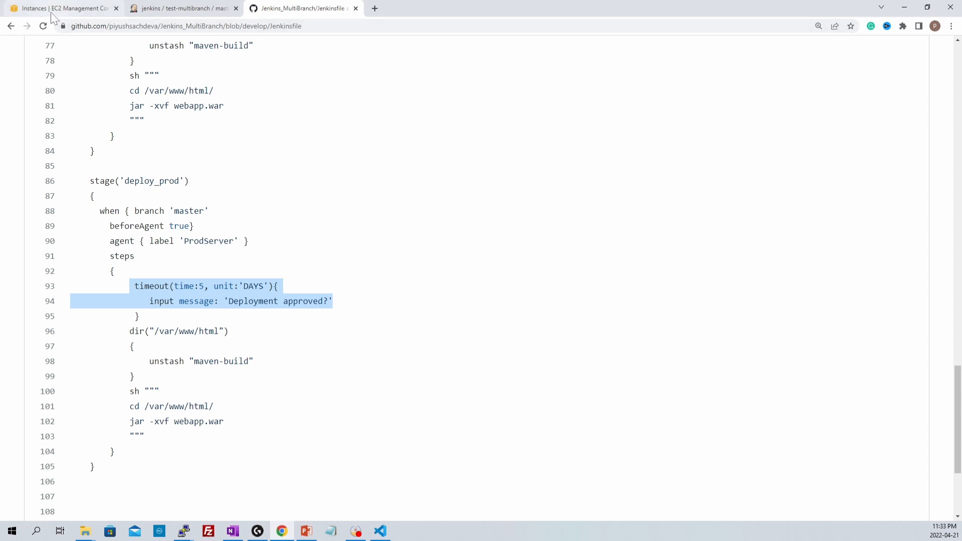
left_click(182, 8)
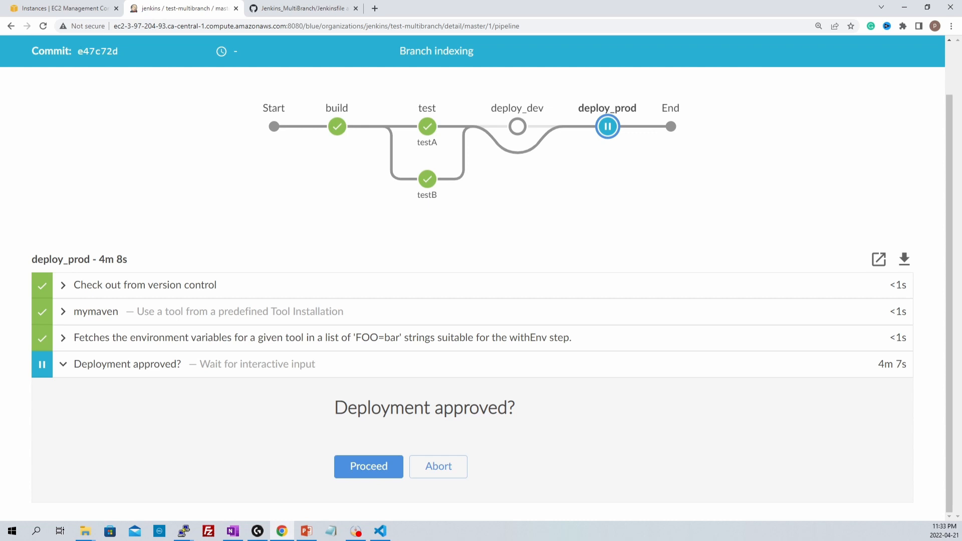
mouse_move(369, 467)
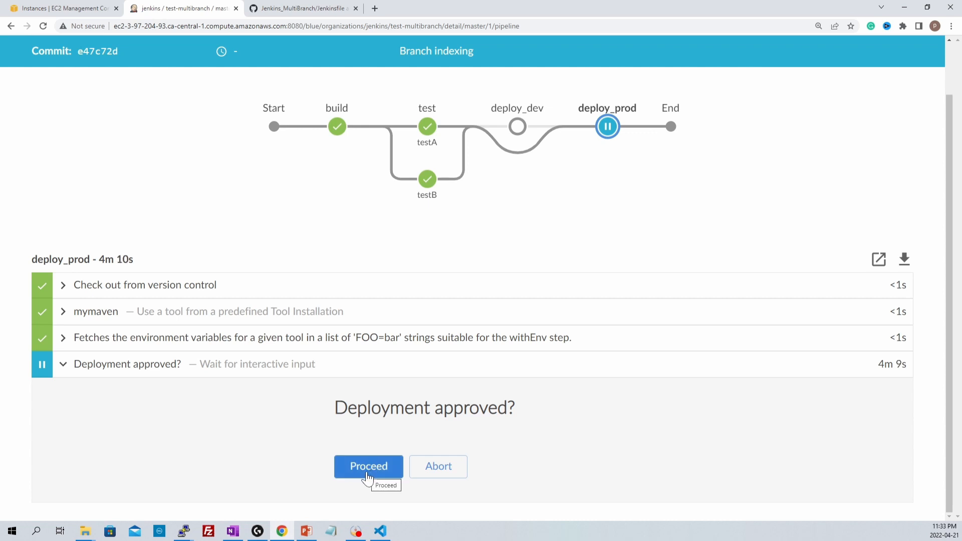
left_click(368, 466)
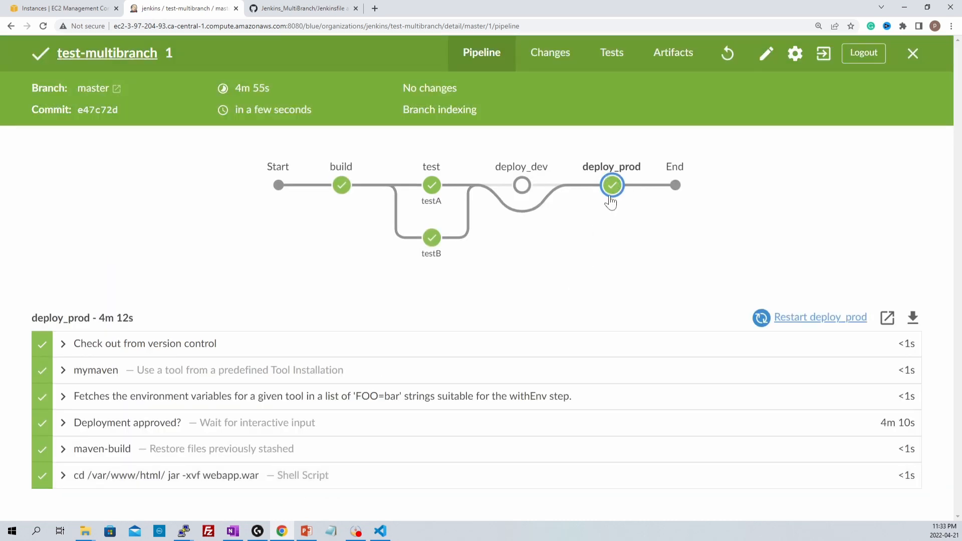
mouse_move(615, 211)
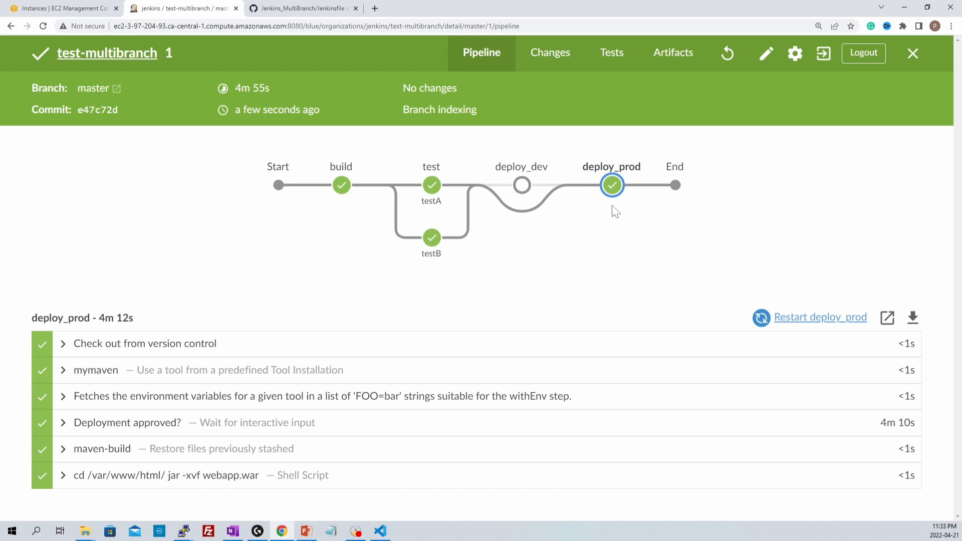
mouse_move(531, 186)
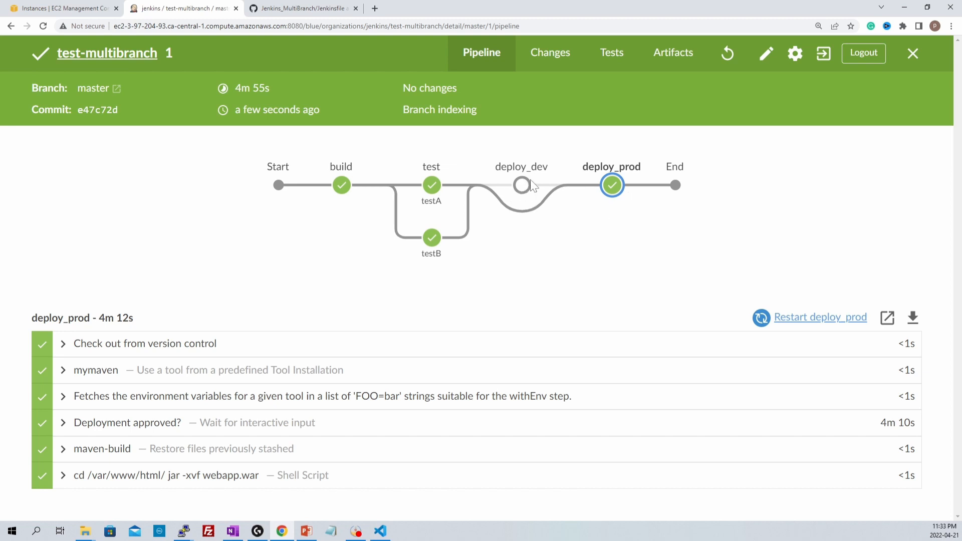
mouse_move(521, 185)
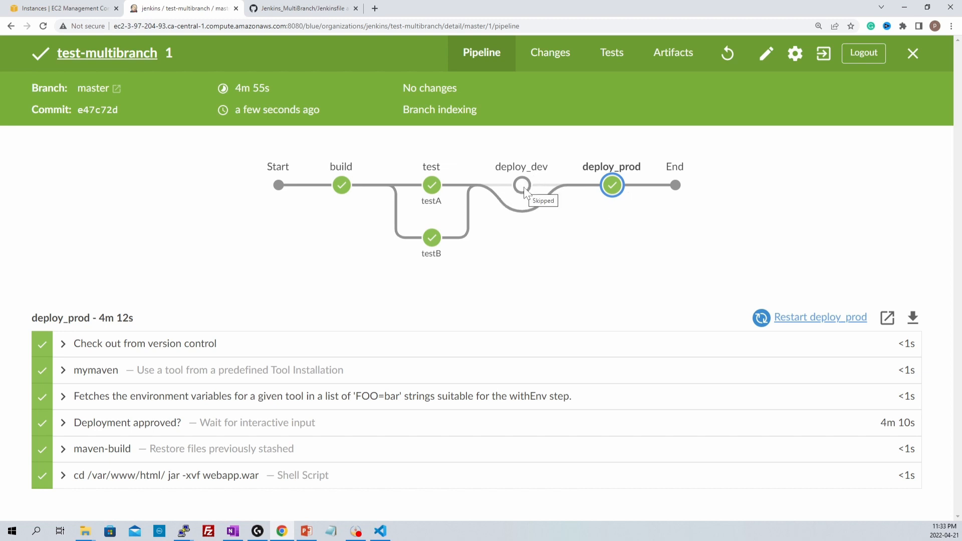
mouse_move(94, 88)
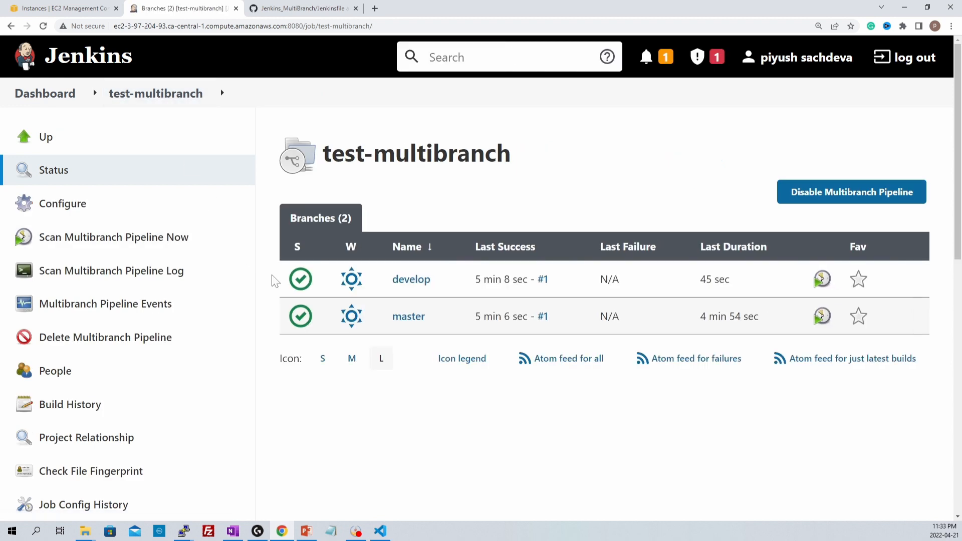
Step: Confirm develop and master both show successful #1 builds, then return to the Dashboard
scroll("down", 3)
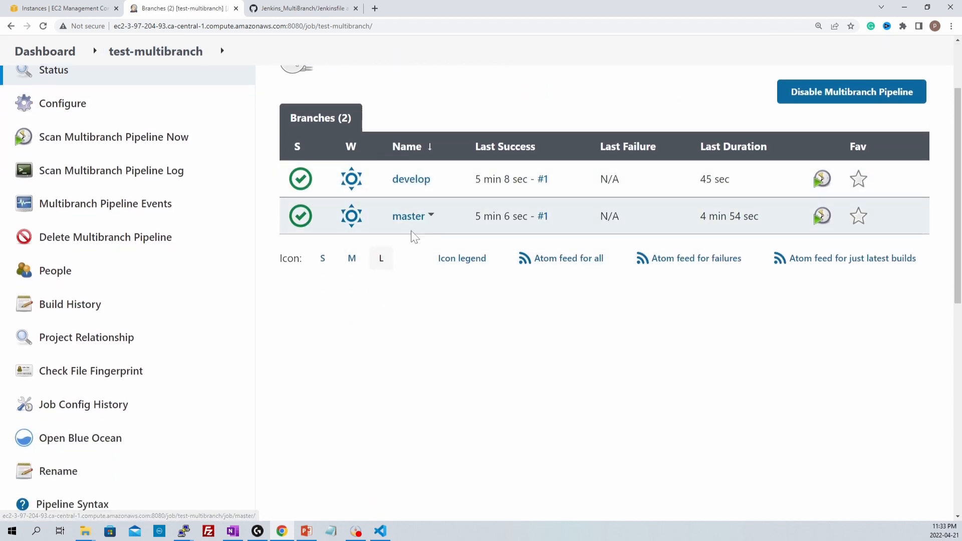
scroll("up", 3)
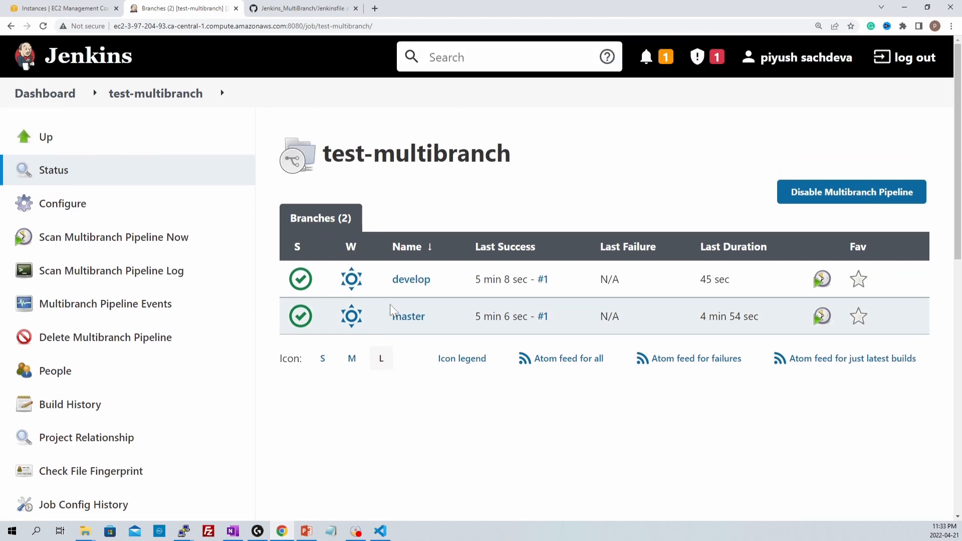
mouse_move(155, 140)
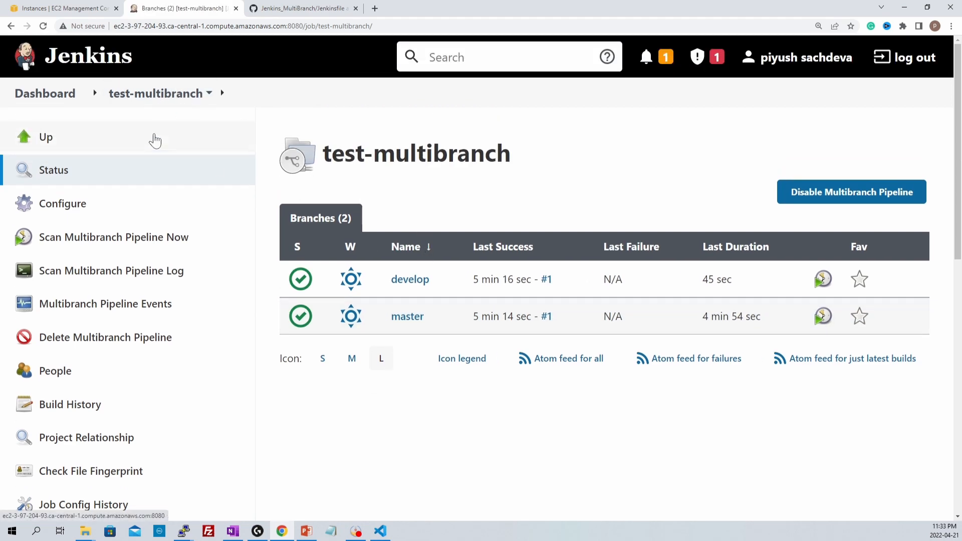
left_click(45, 94)
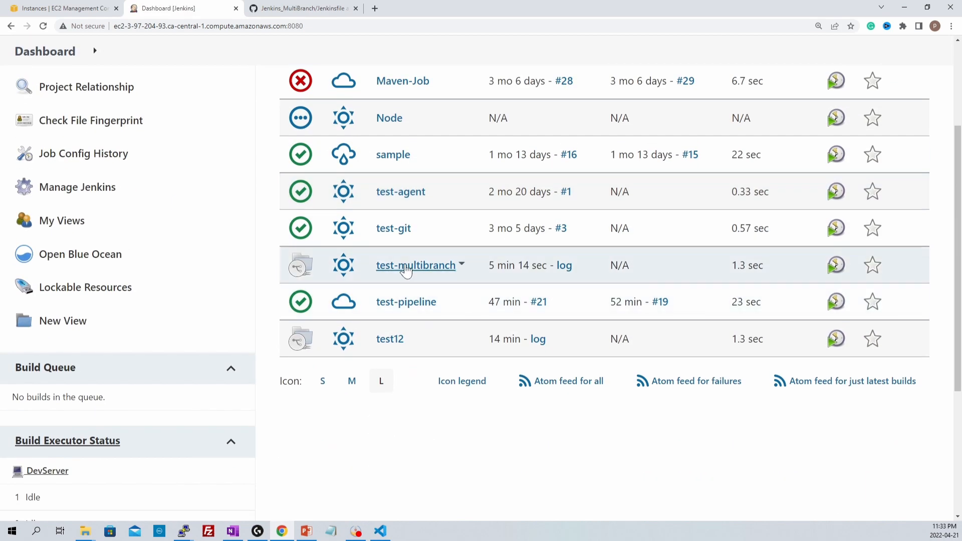
mouse_move(415, 265)
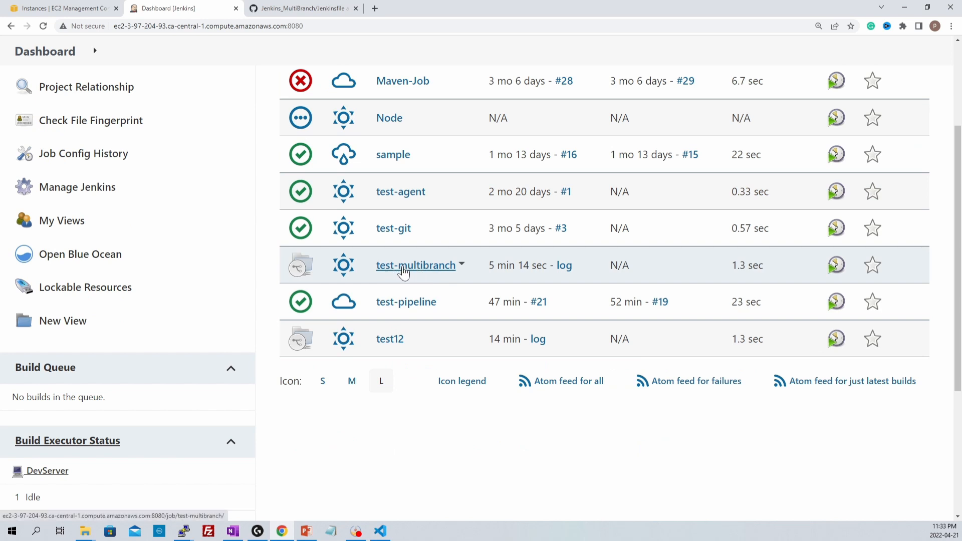